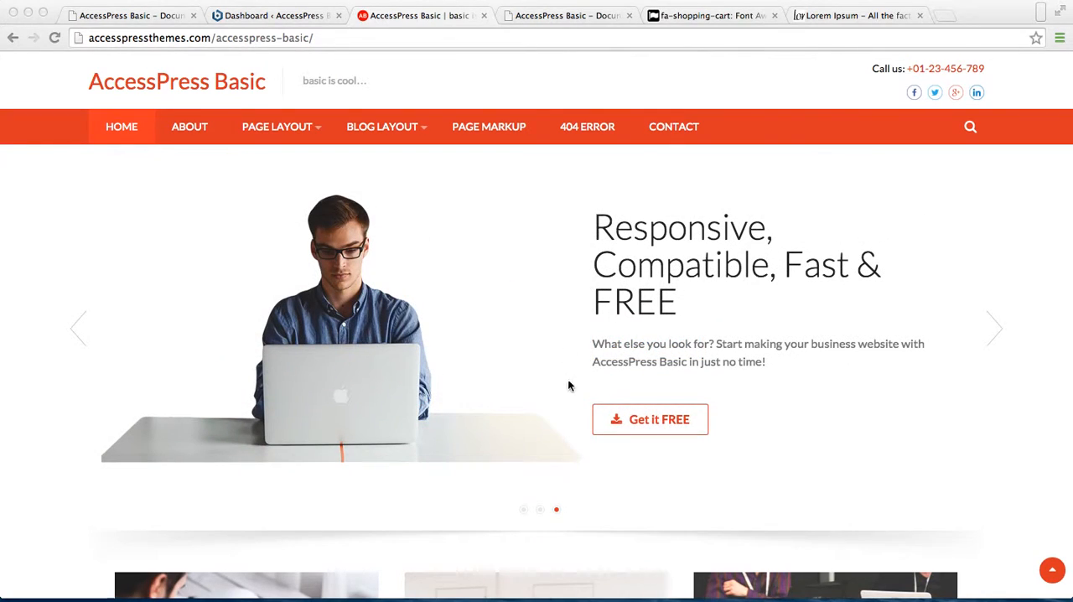
Step: Return to the WordPress dashboard and go to Appearance > Widgets
scroll("down", 3)
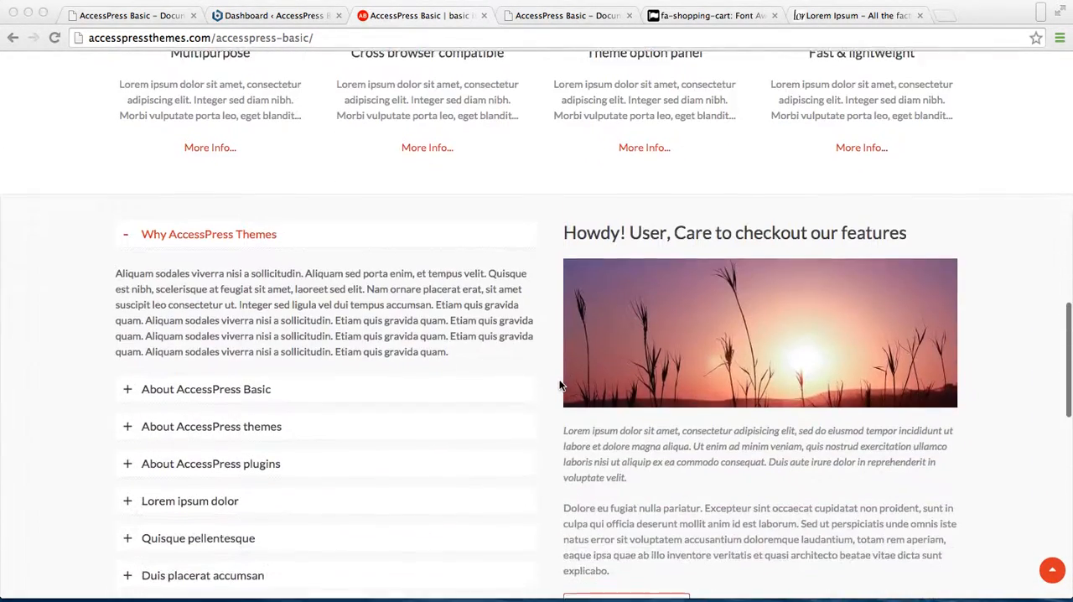
scroll("down", 3)
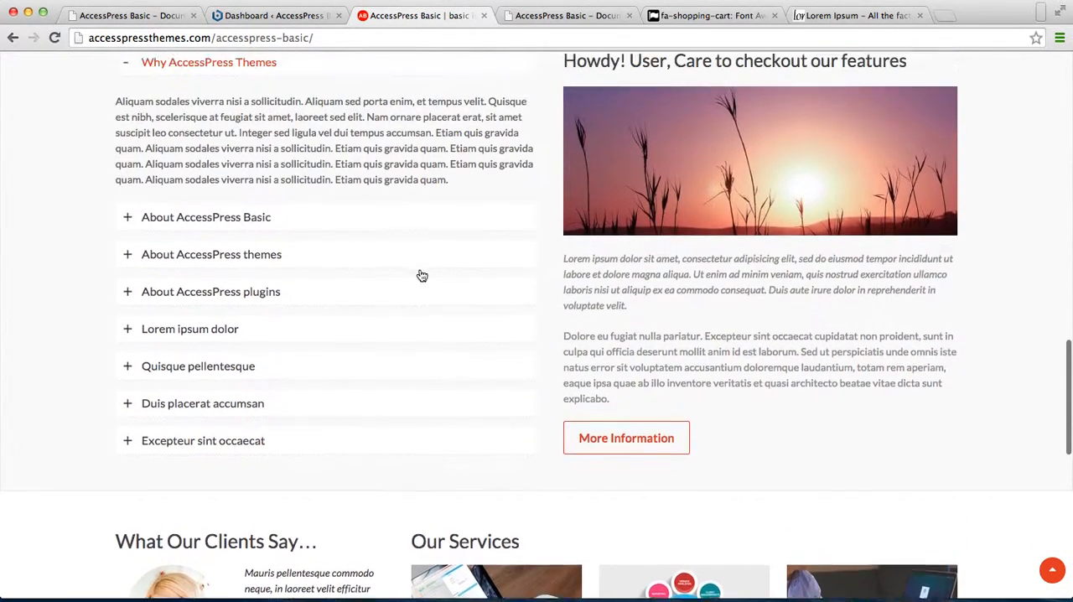
scroll("up", 3)
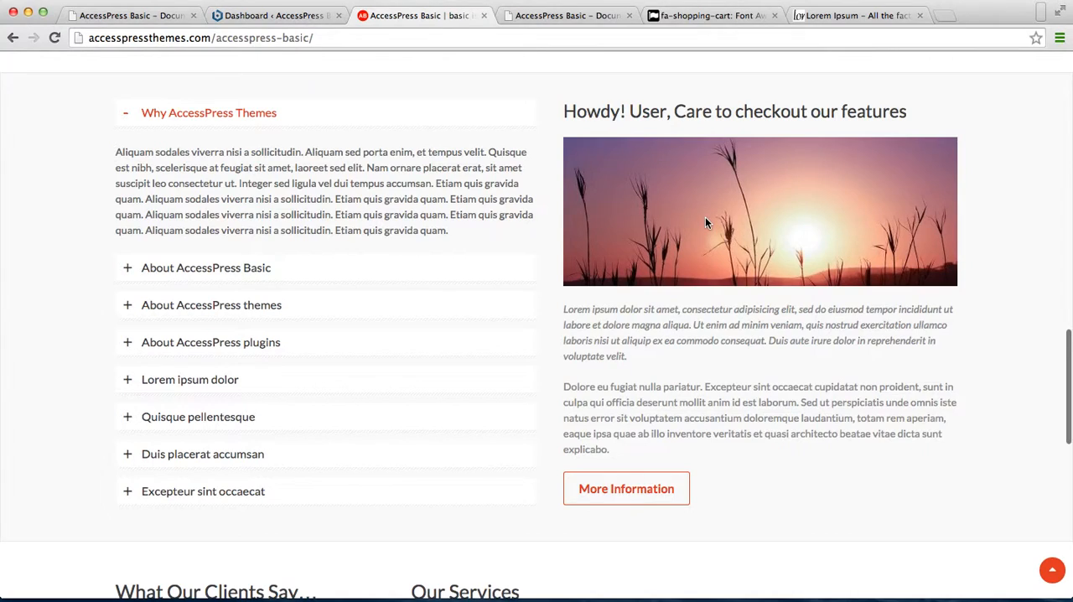
mouse_move(744, 225)
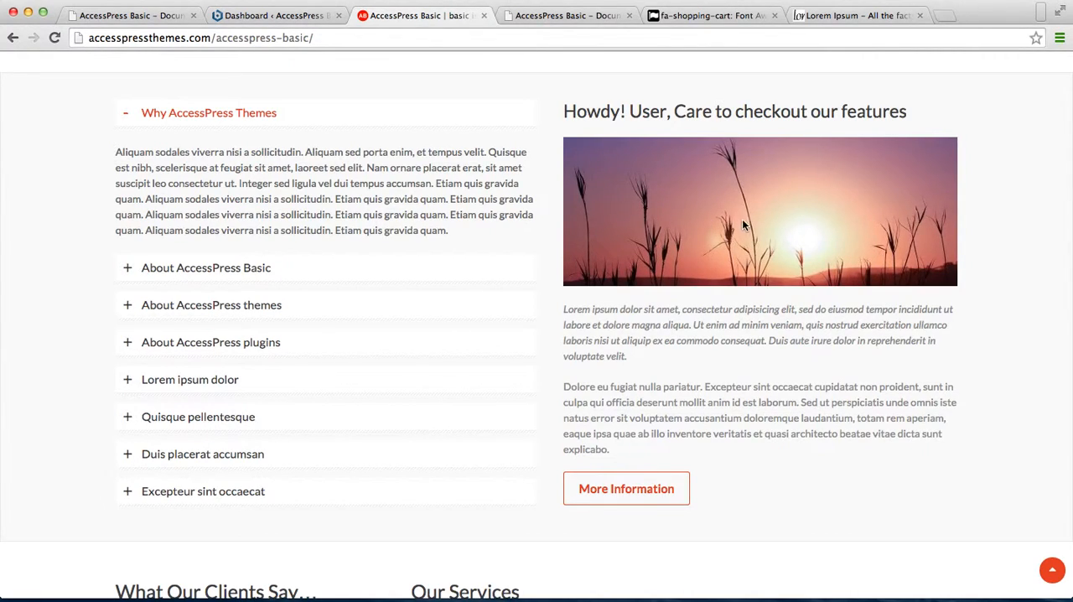
mouse_move(679, 308)
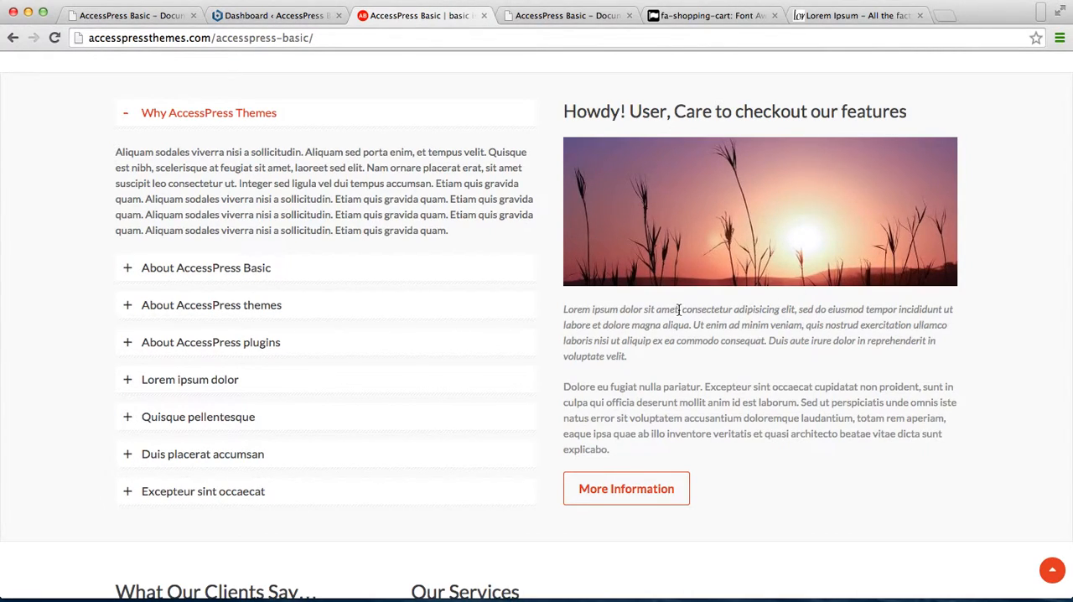
mouse_move(771, 328)
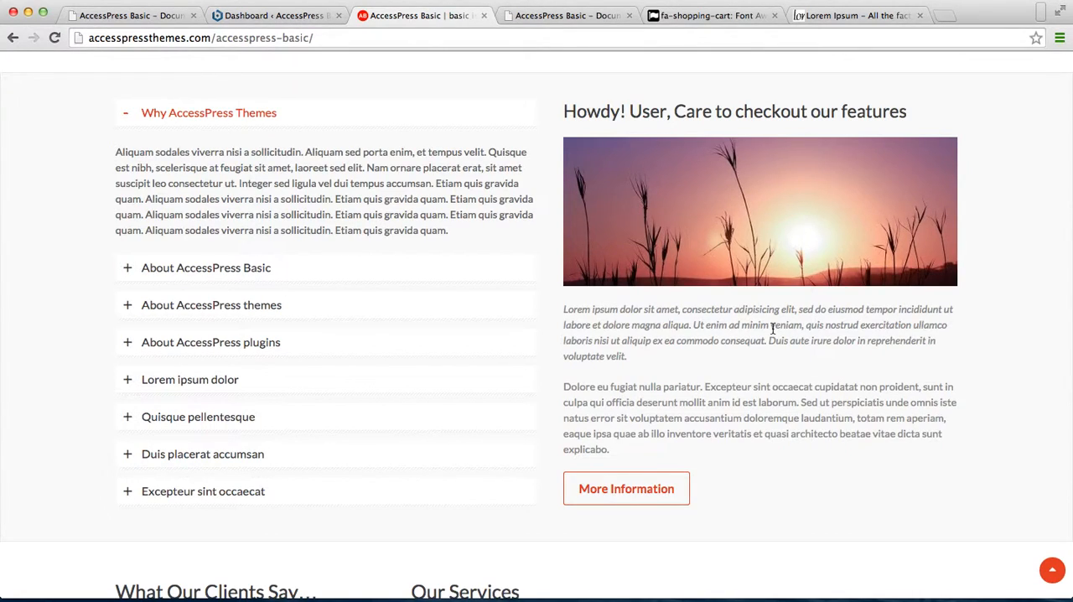
mouse_move(623, 243)
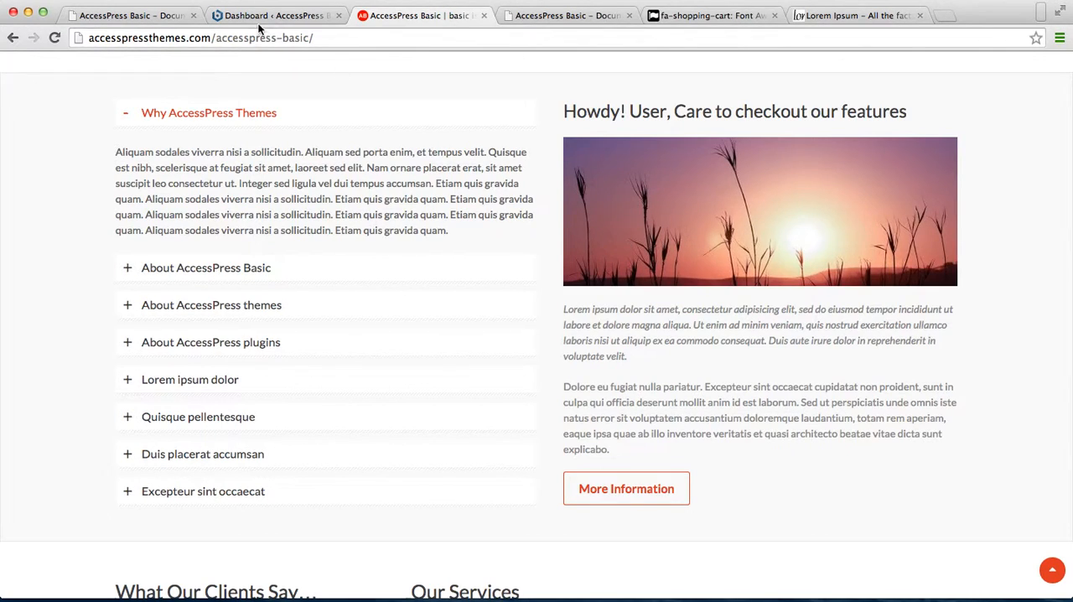
mouse_move(277, 15)
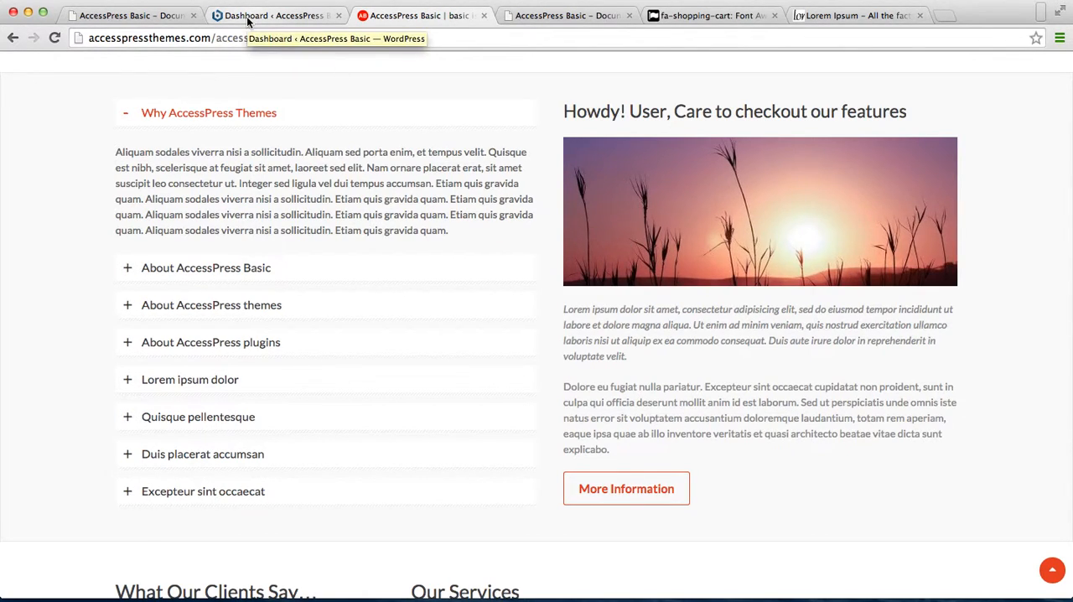
left_click(277, 15)
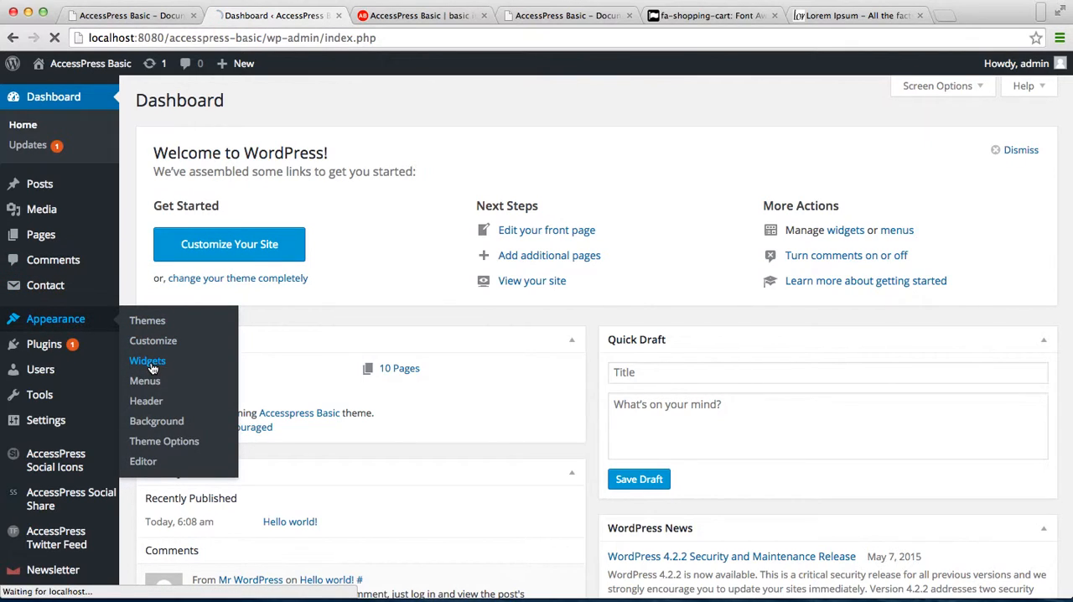
left_click(148, 361)
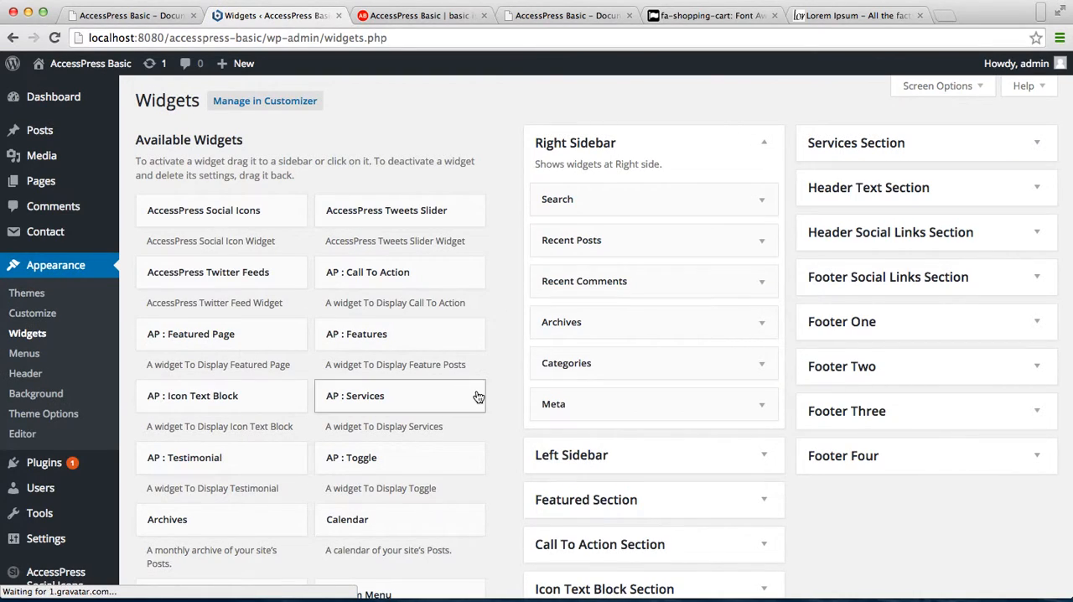
Step: Add an AP : Toggle widget to the Toggle Section
scroll("down", 3)
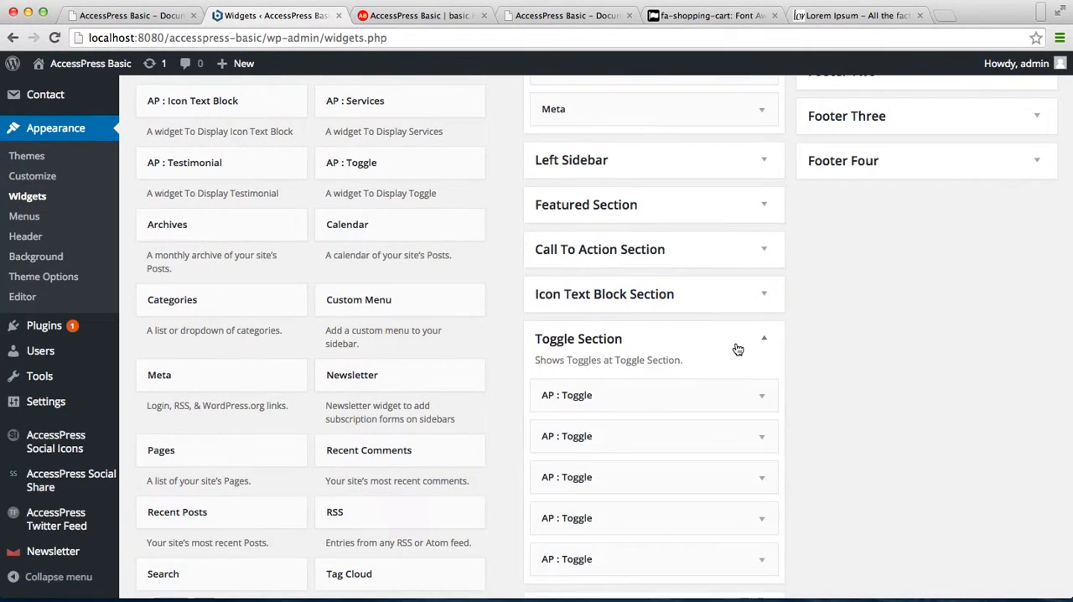
mouse_move(623, 376)
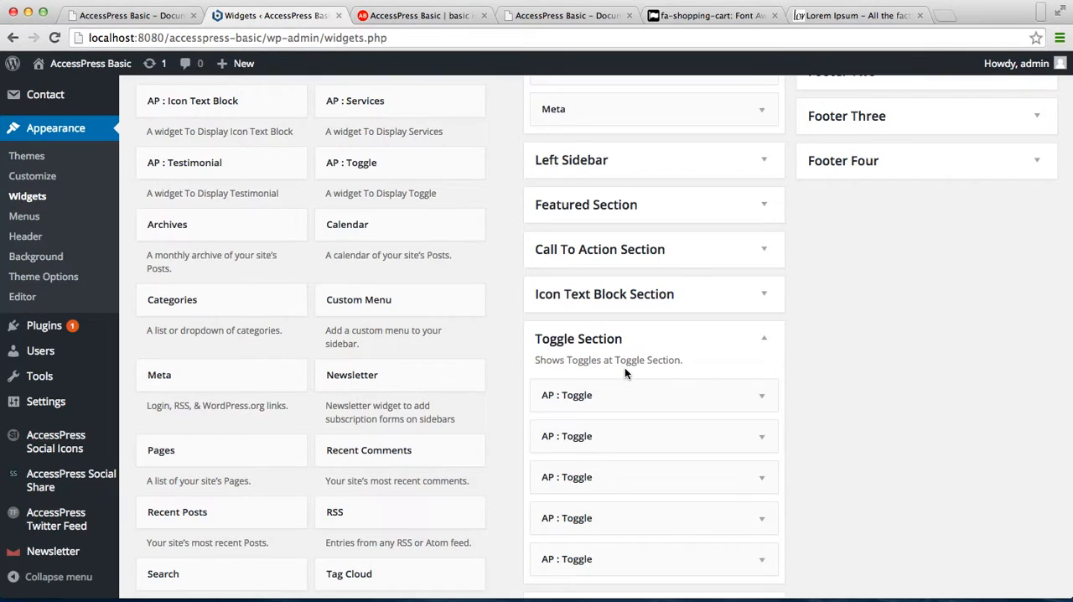
scroll("up", 3)
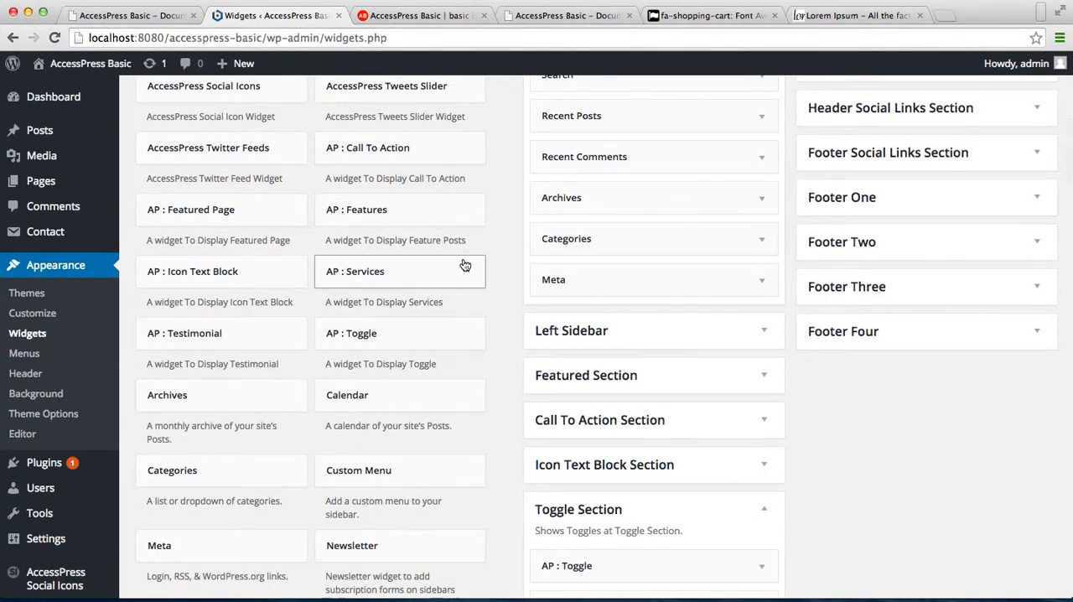
mouse_move(419, 332)
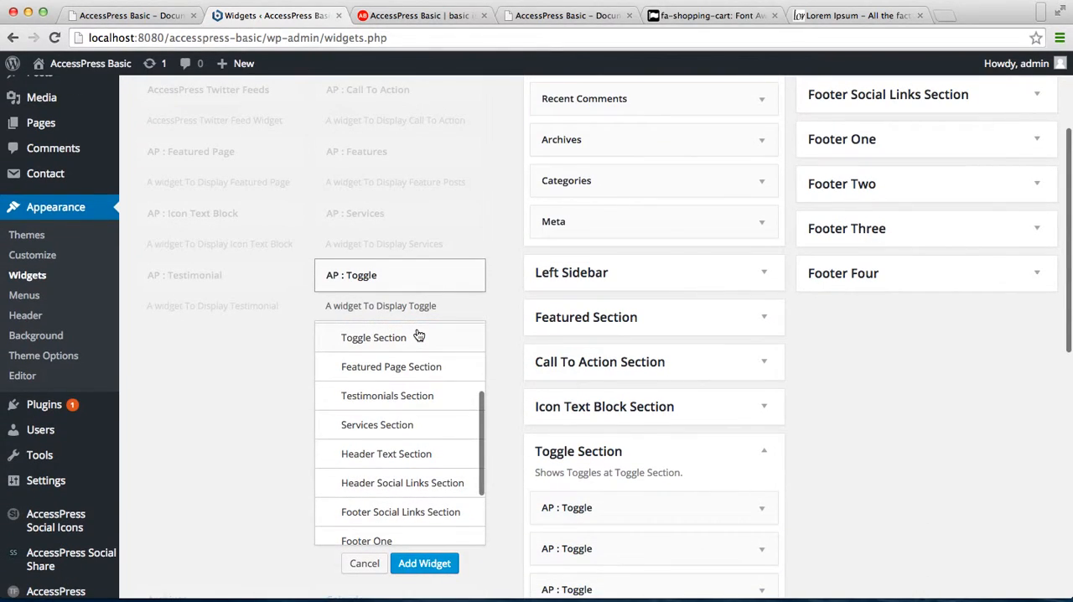
left_click(372, 336)
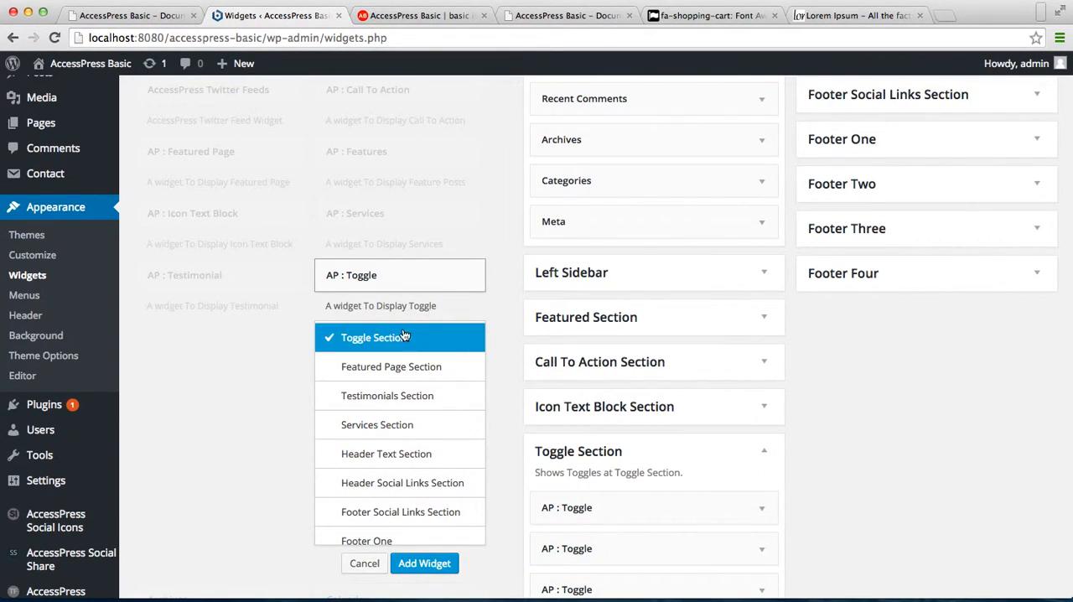
left_click(364, 563)
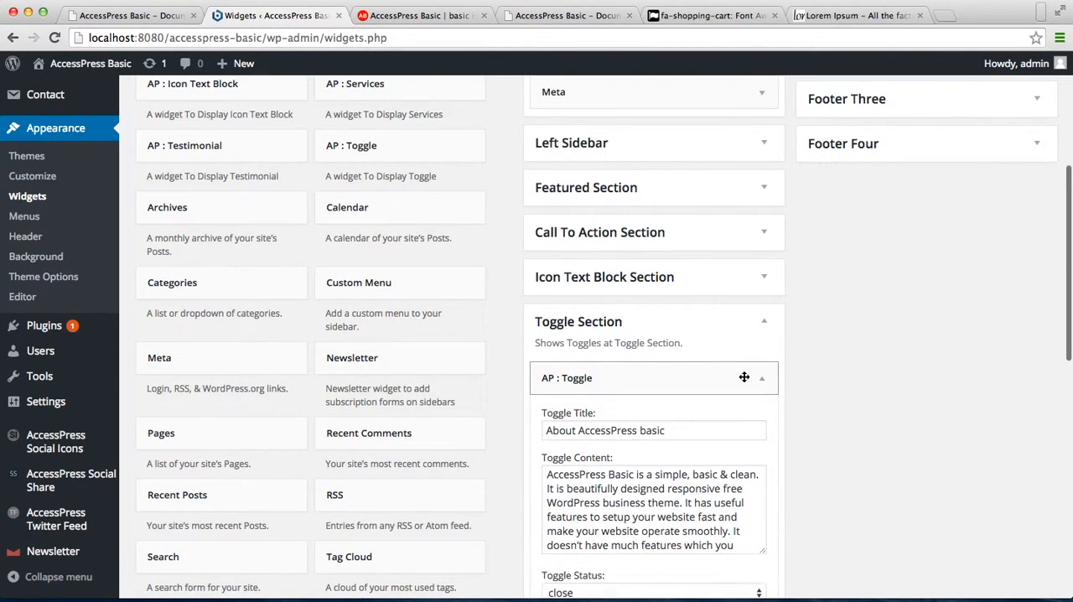
Step: Title the new toggle widget 'About this theme' and move to its content box
scroll("down", 3)
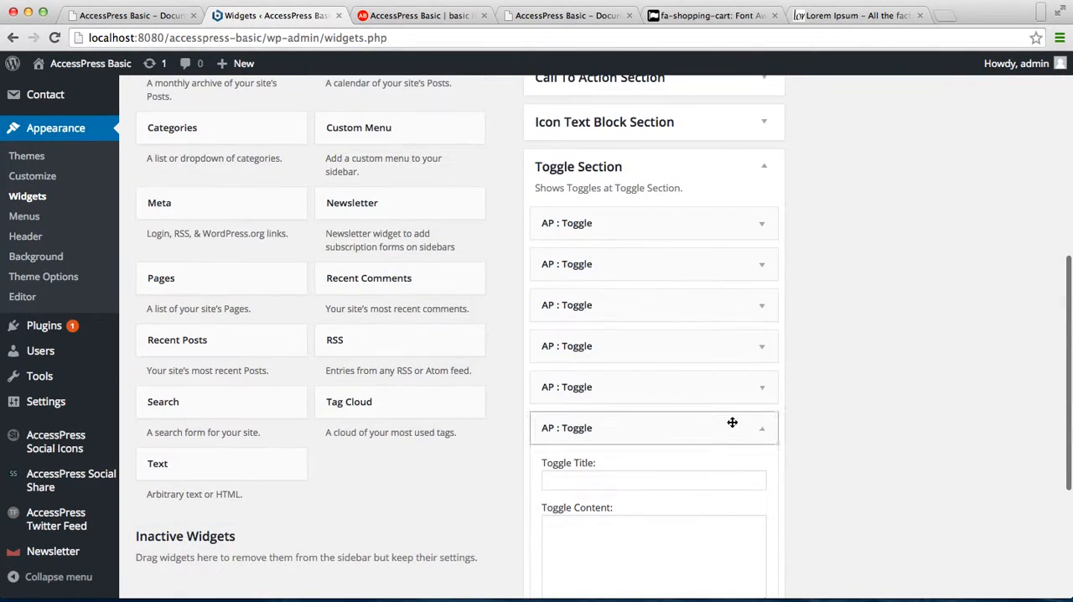
scroll("down", 3)
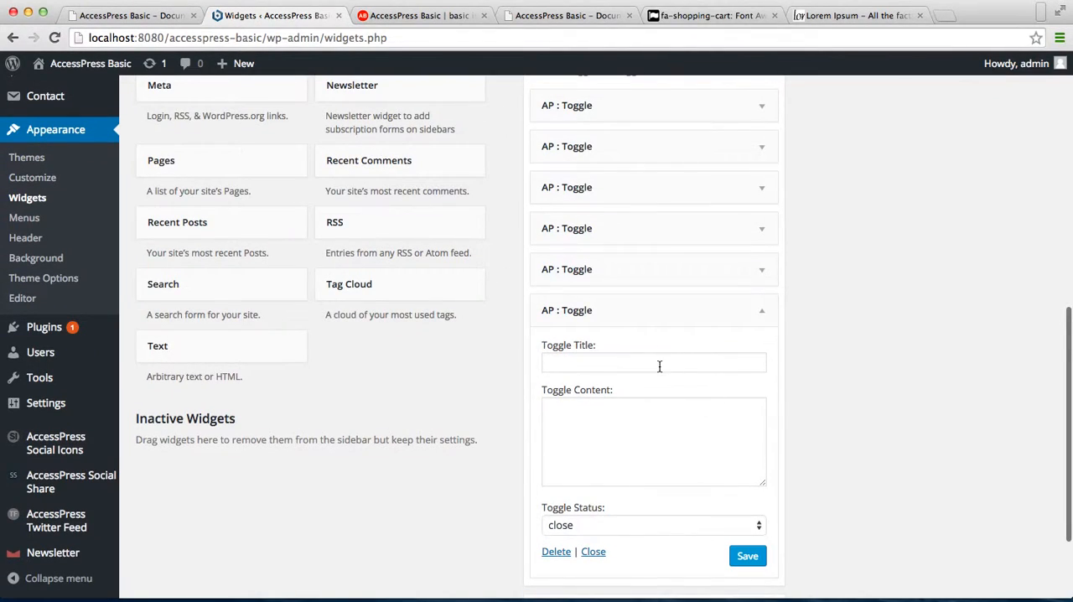
type("A")
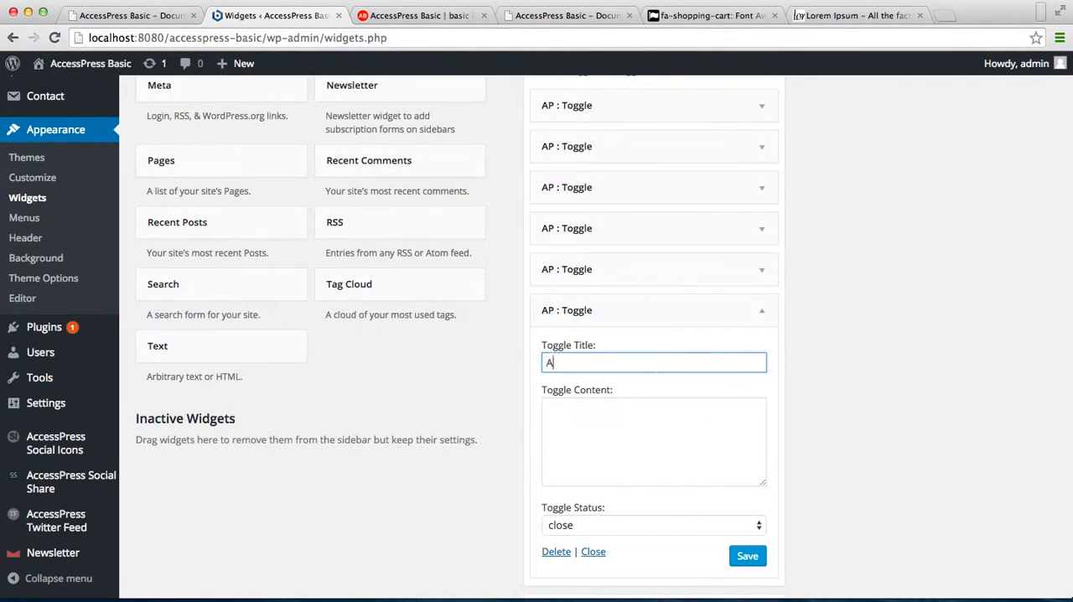
type("bout")
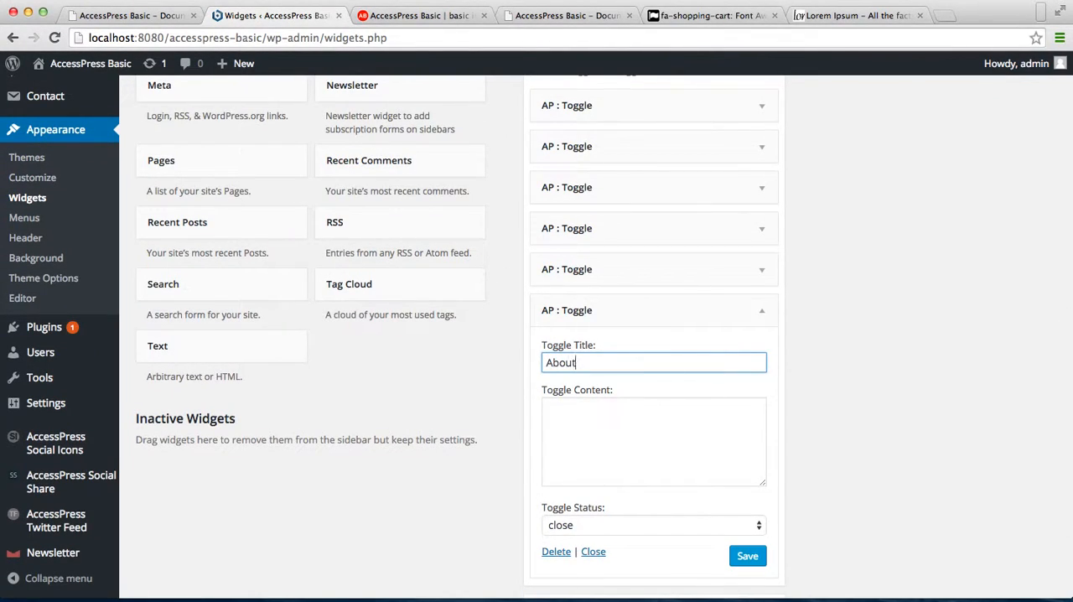
type("ths theme")
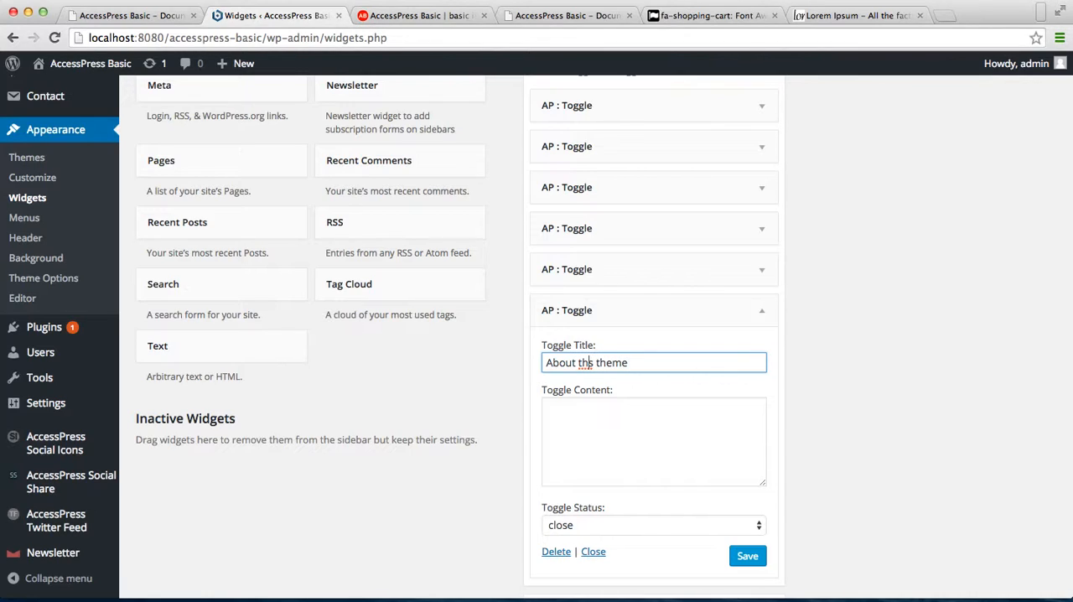
left_click(653, 439)
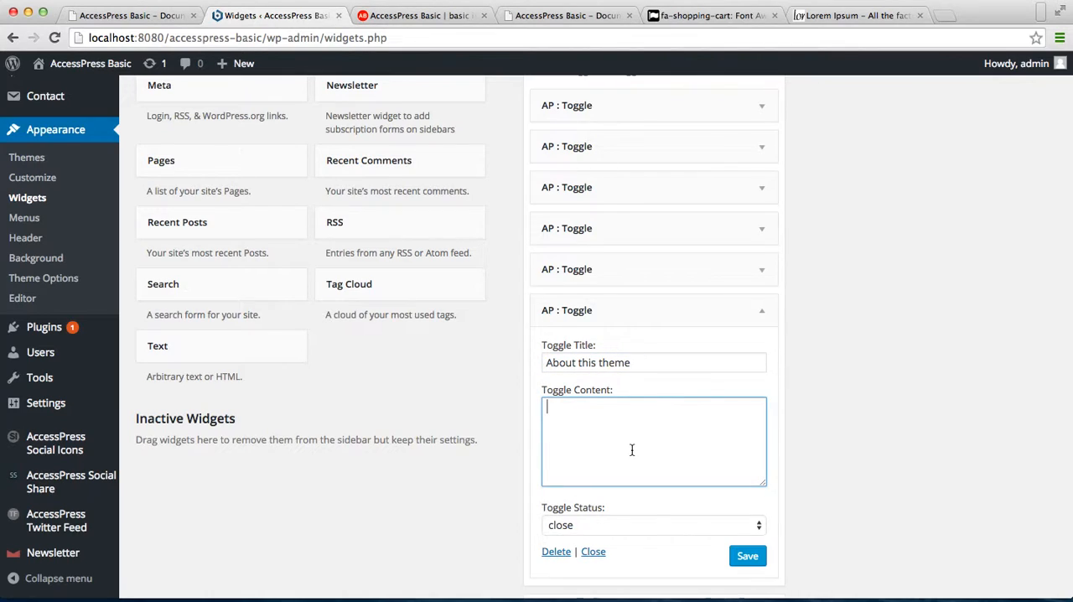
mouse_move(854, 15)
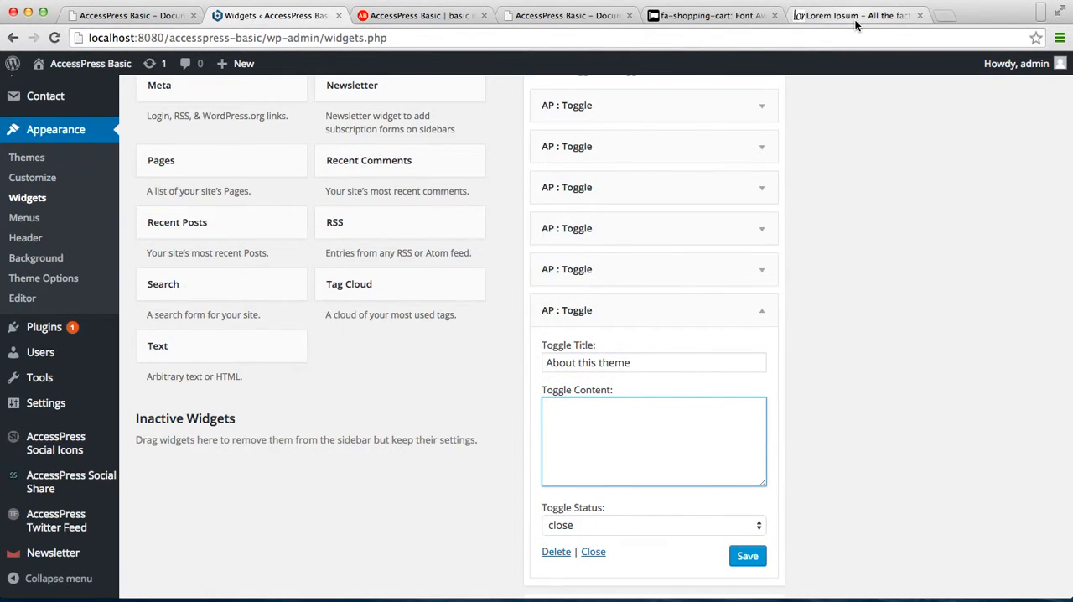
Step: Copy the opening of the 'Why do we use it?' paragraph from lipsum.com and return to WordPress
left_click(855, 15)
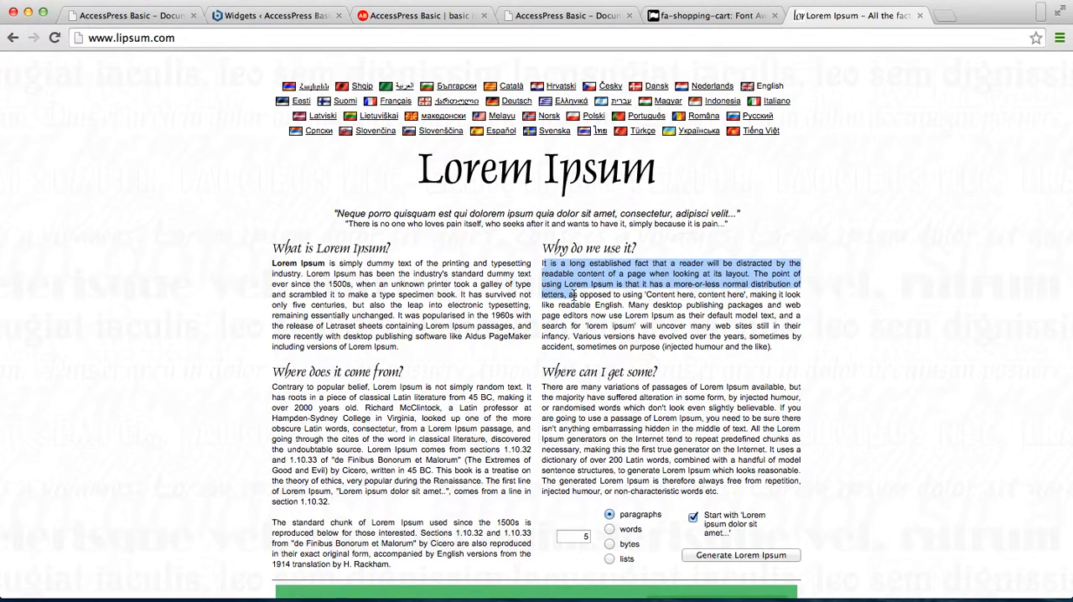
left_click(277, 15)
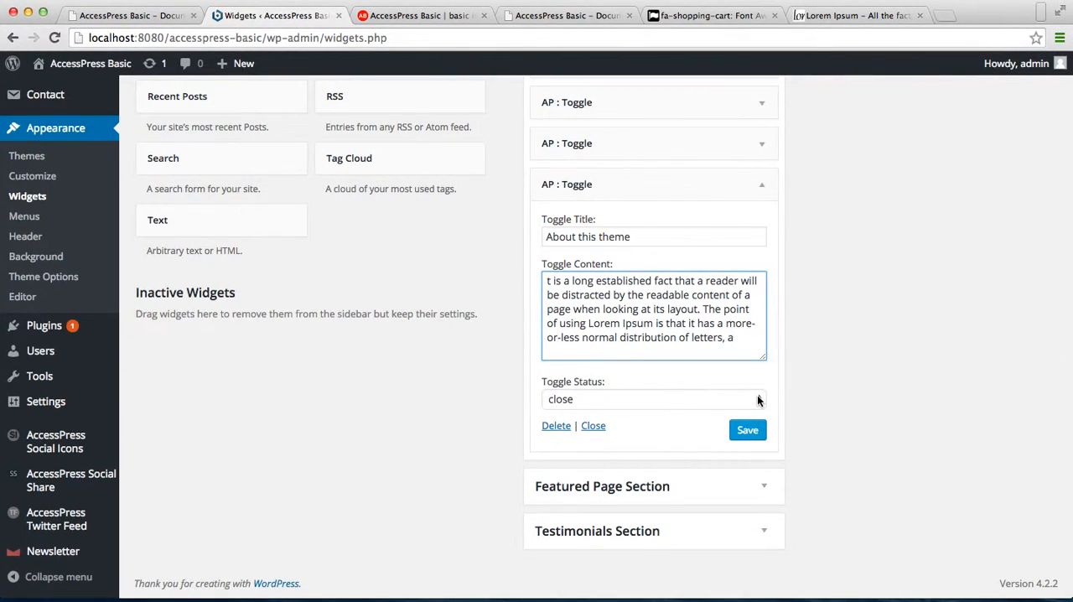
Step: Review the Toggle Status options and keep the status set to close
left_click(654, 399)
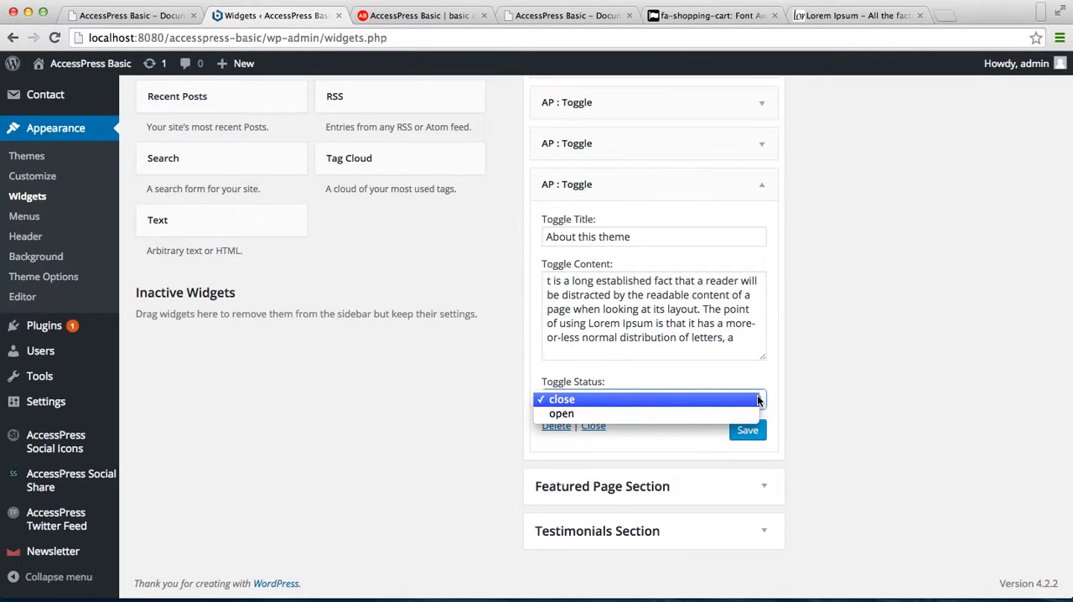
left_click(562, 399)
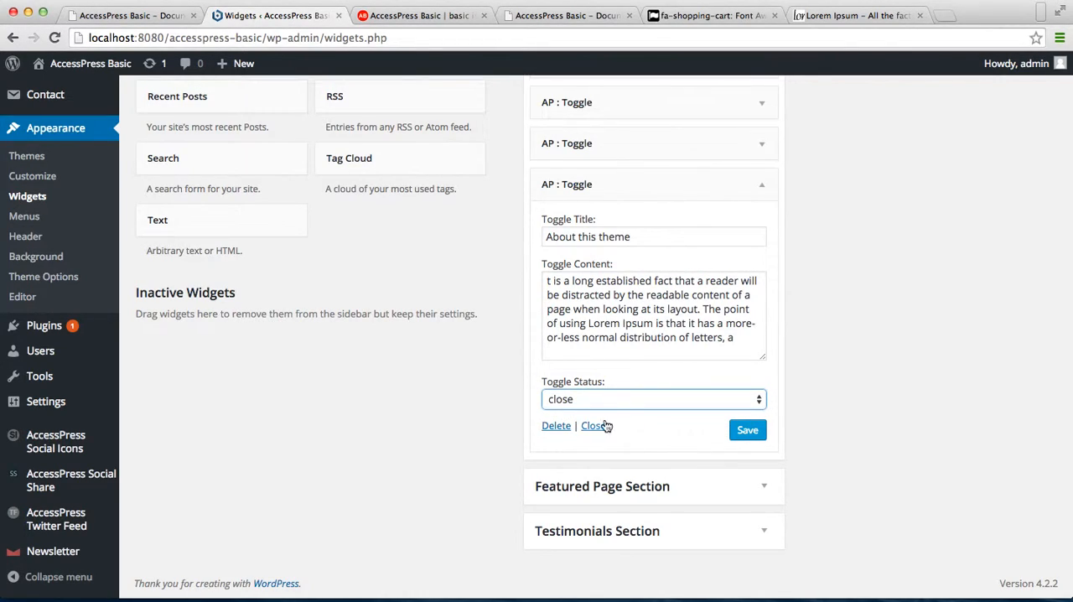
mouse_move(747, 429)
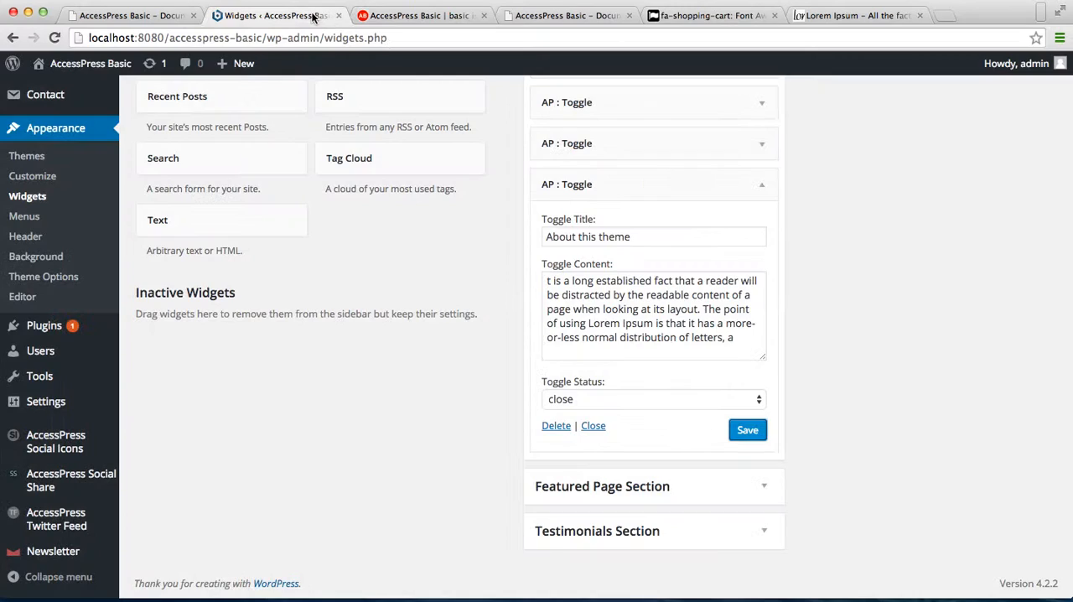
mouse_move(90, 64)
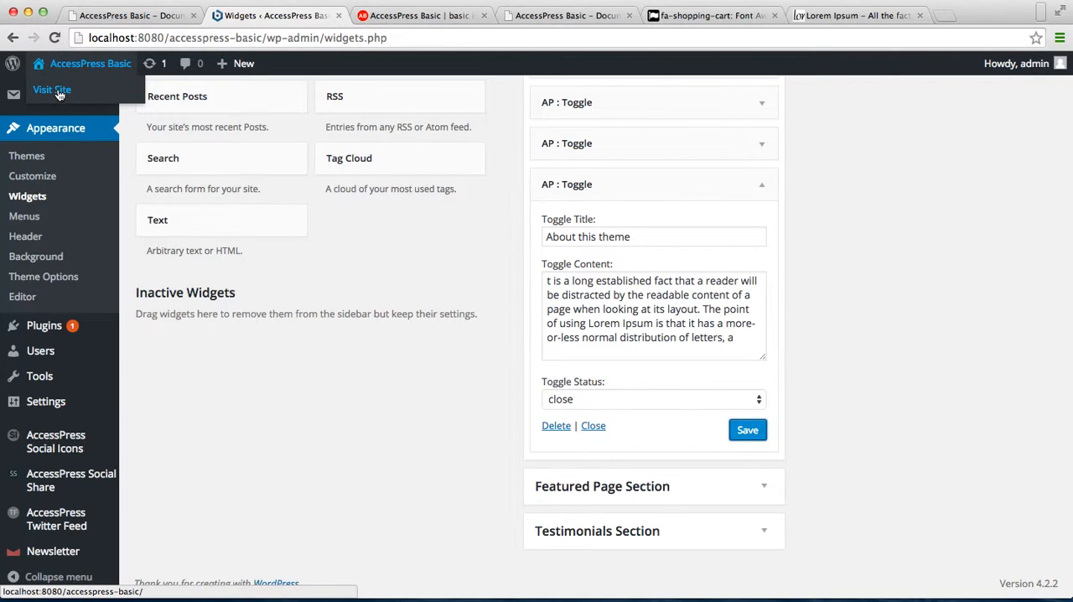
Step: View the live homepage's Toggle section, then return to the Widgets admin page
left_click(52, 91)
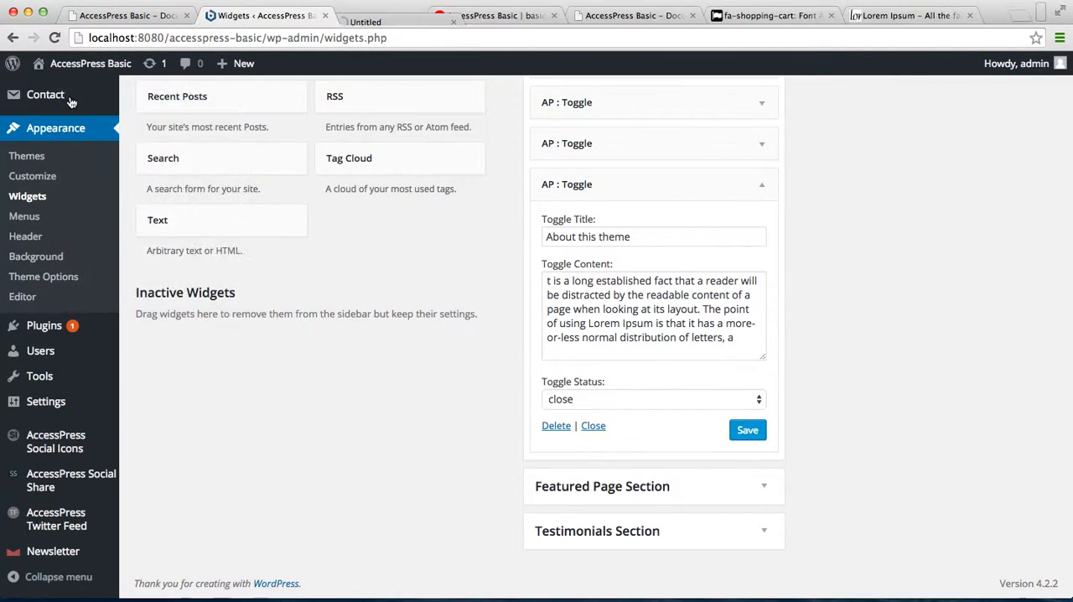
left_click(394, 15)
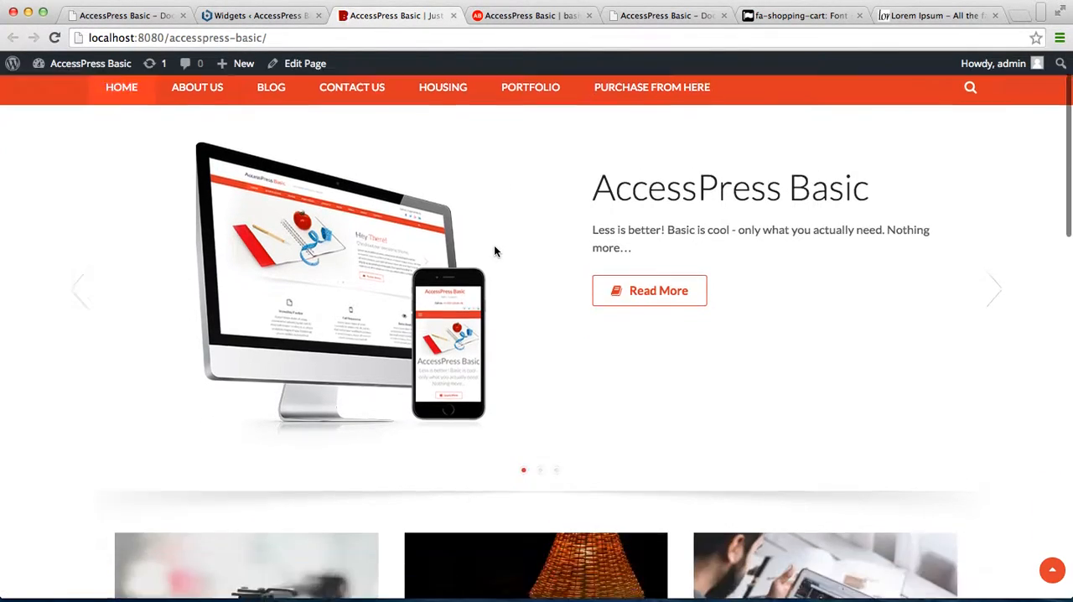
scroll("down", 3)
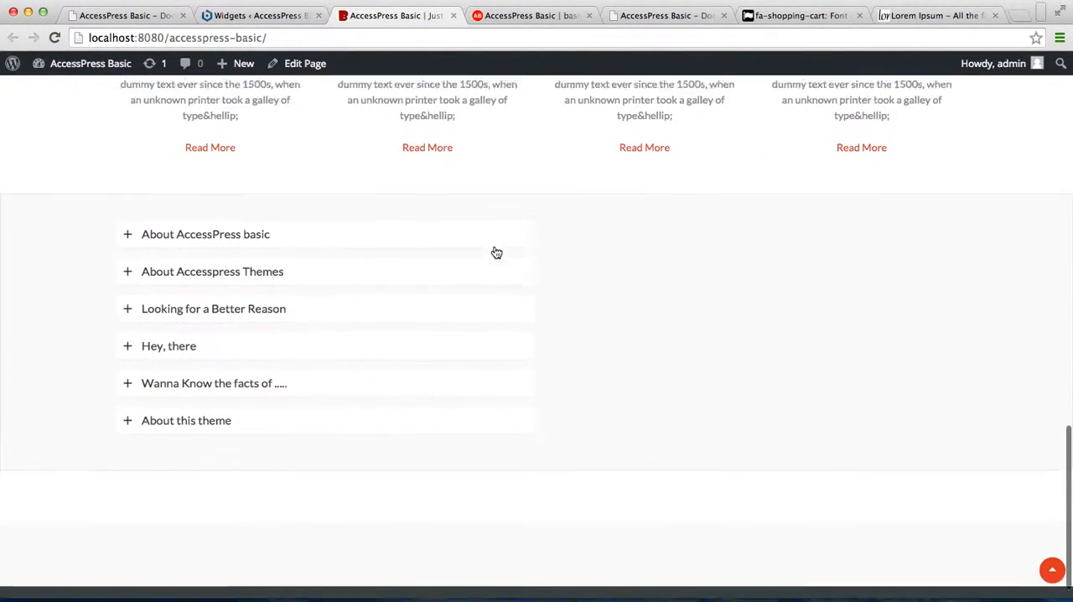
scroll("up", 3)
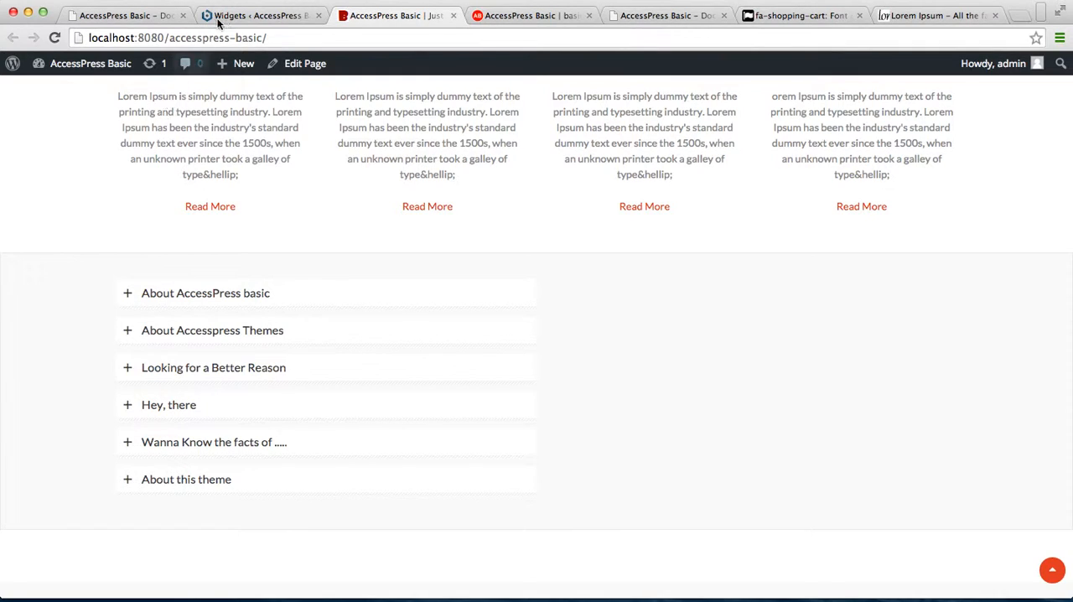
left_click(260, 15)
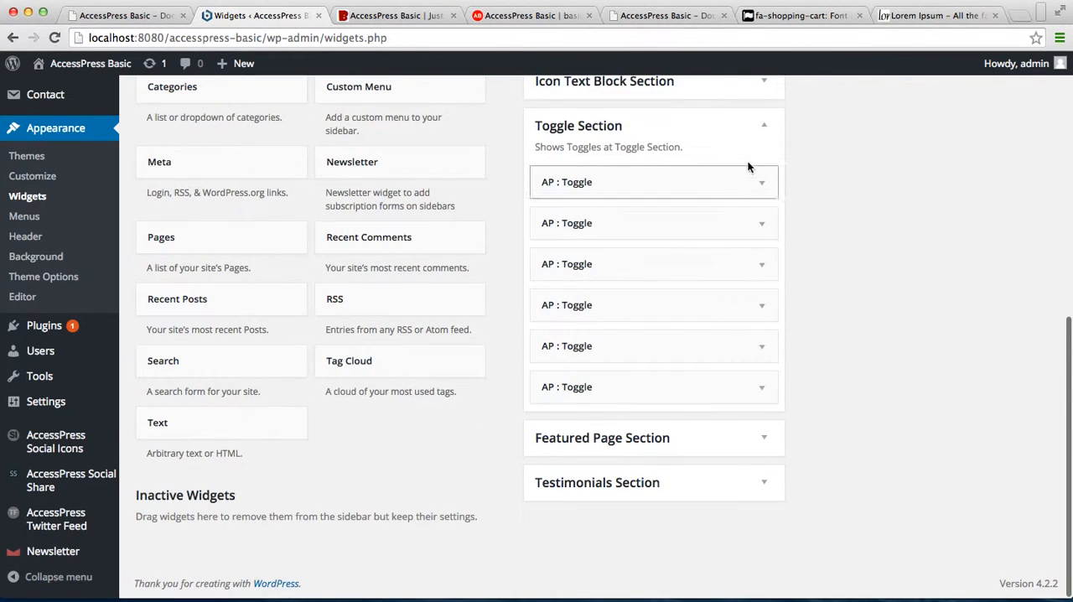
Step: Collapse Toggle Section and add an AP : Featured Page widget to the Featured Page Section
left_click(763, 124)
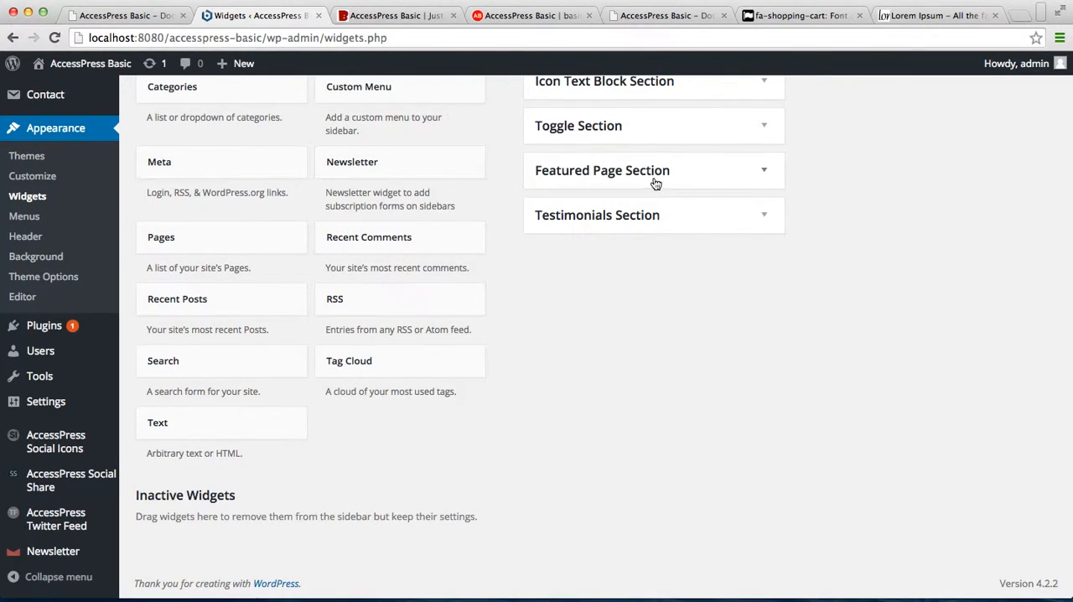
mouse_move(707, 171)
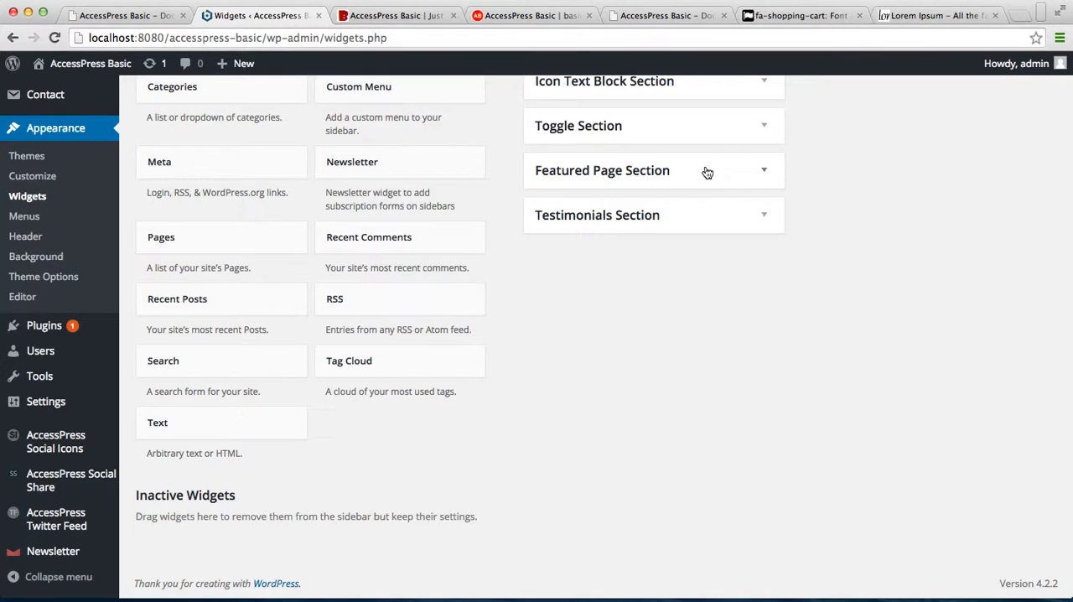
scroll("up", 3)
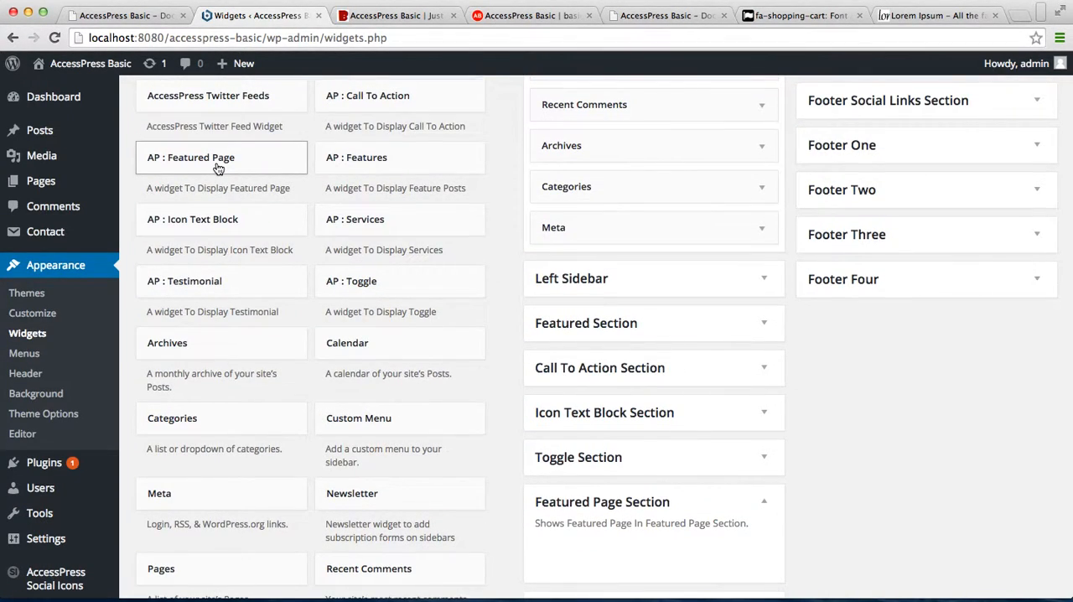
left_click(191, 158)
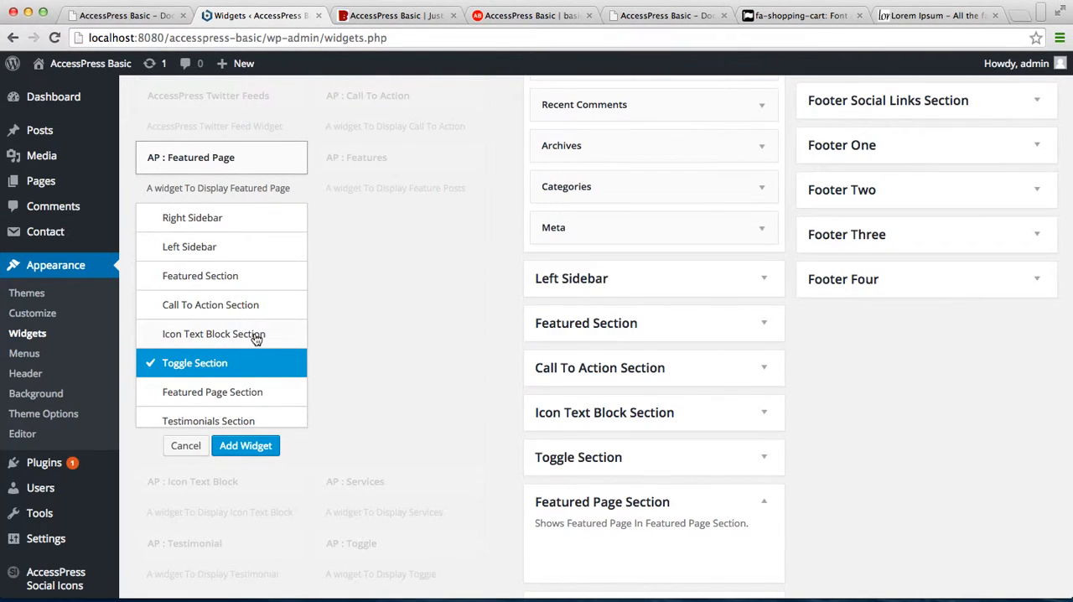
left_click(211, 390)
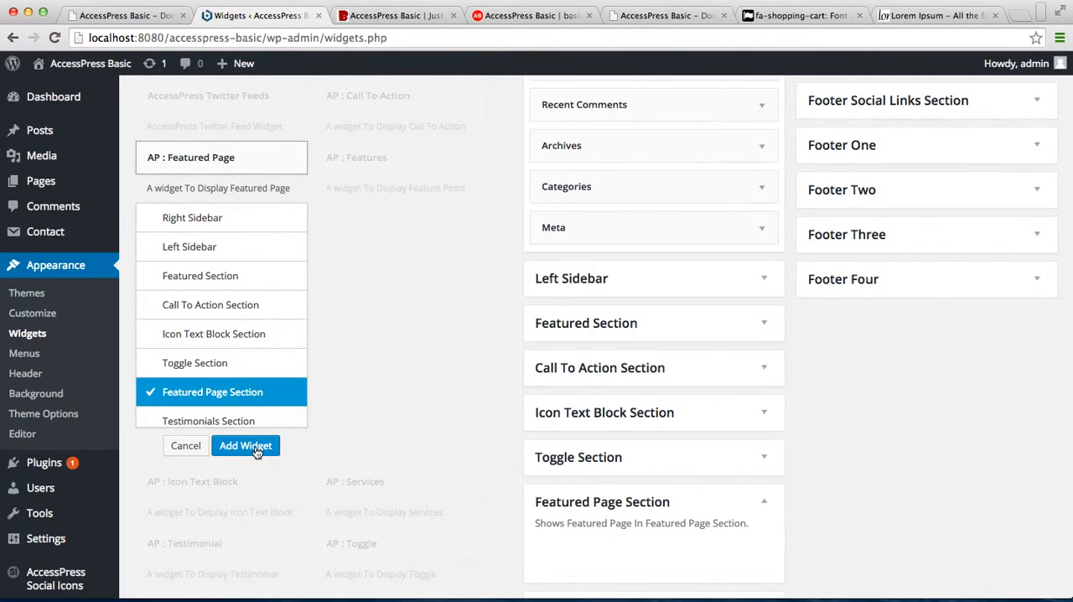
left_click(244, 446)
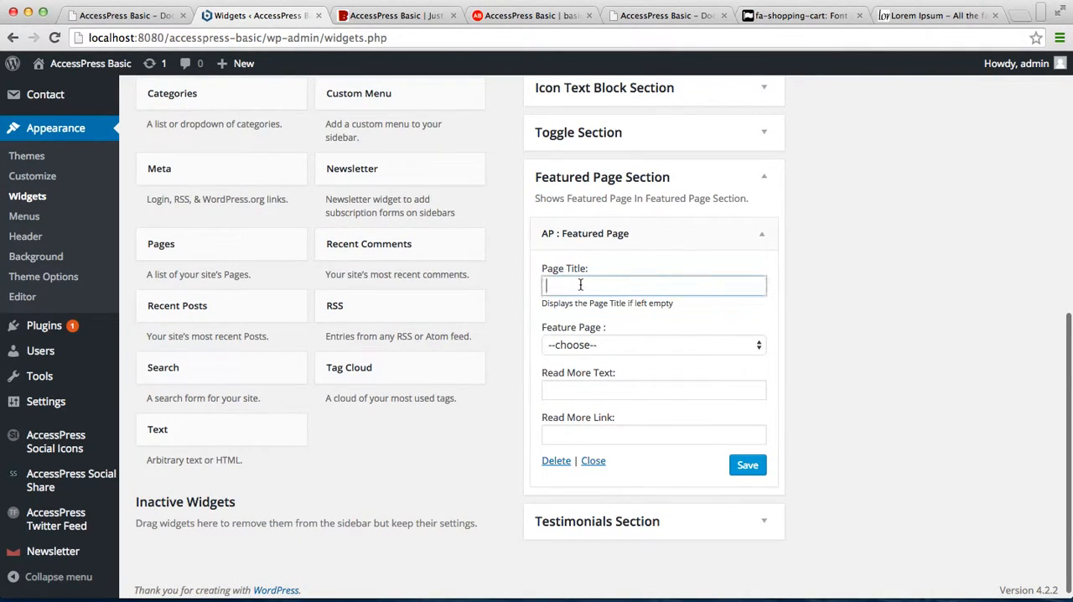
Step: Enter the Page Title 'Hello There!! Check Out Something Awesome' in the Featured Page widget
type("Hello The")
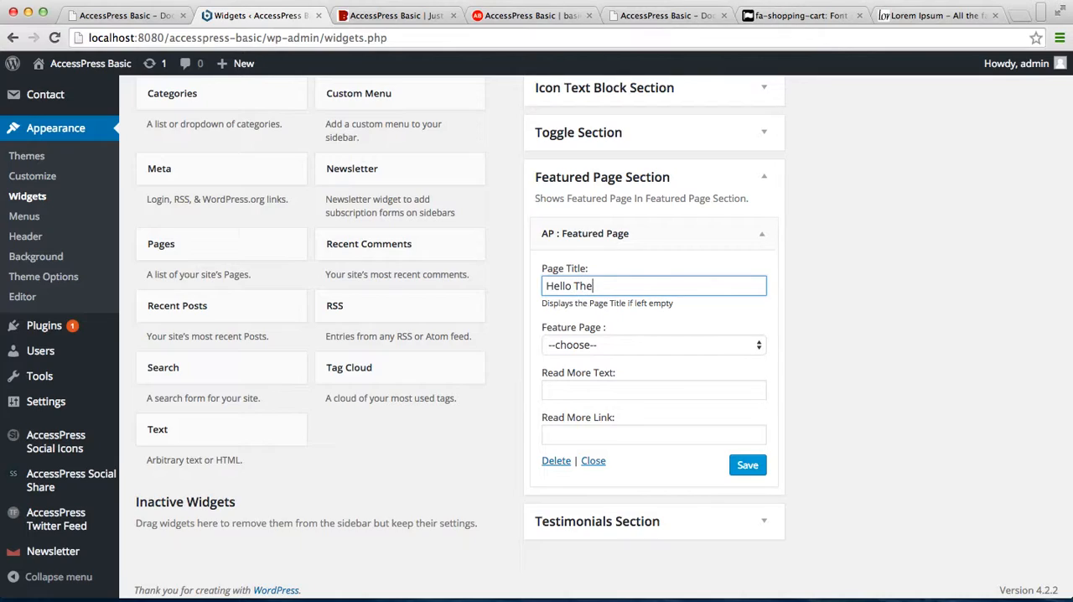
type("re!!")
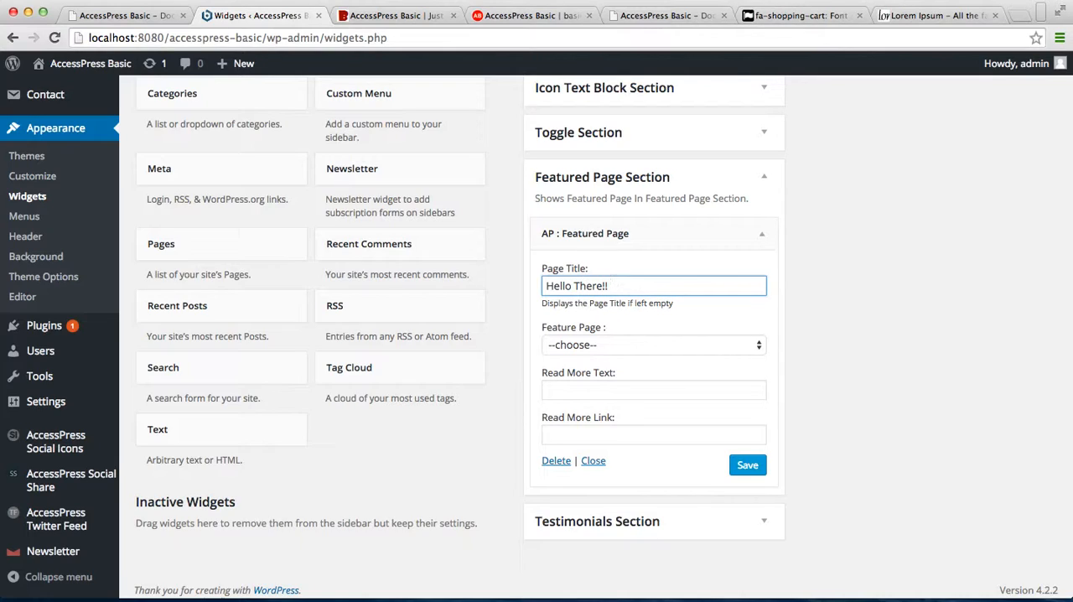
type("Check")
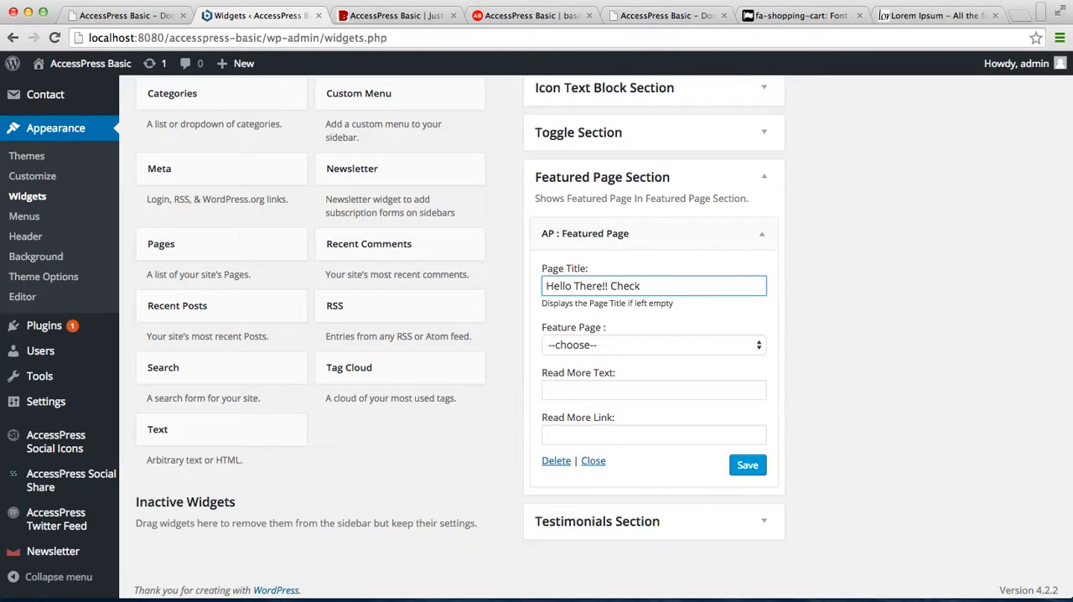
type("Out Some")
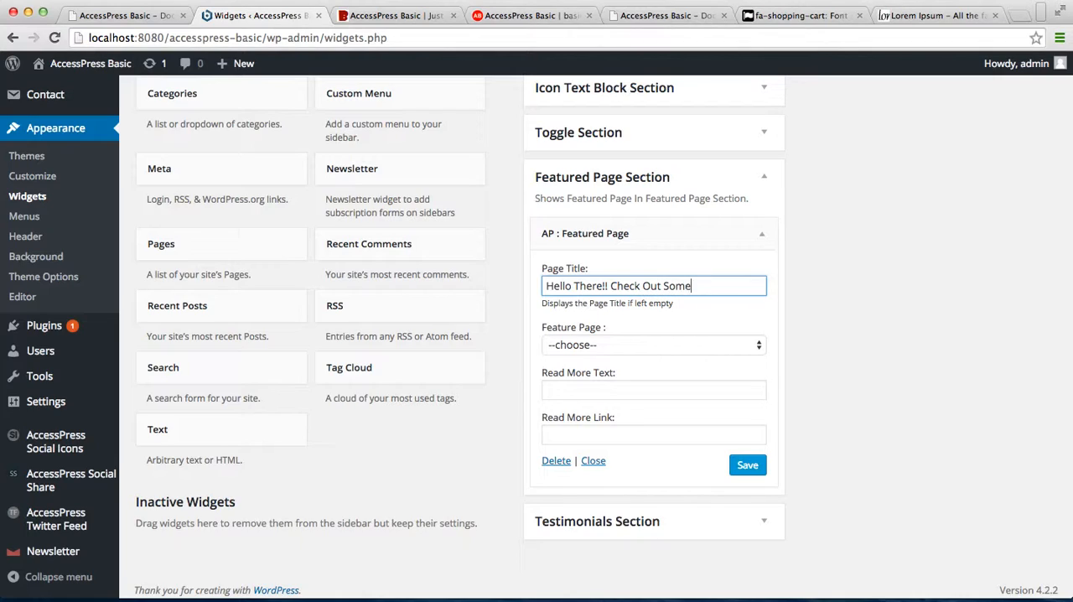
type("thing Awe")
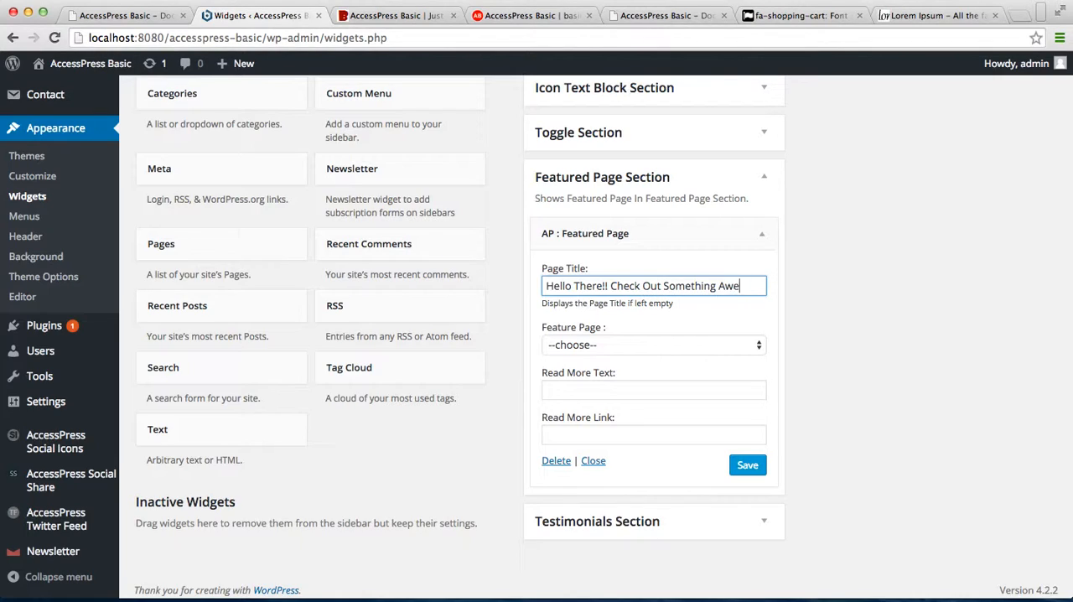
type("some")
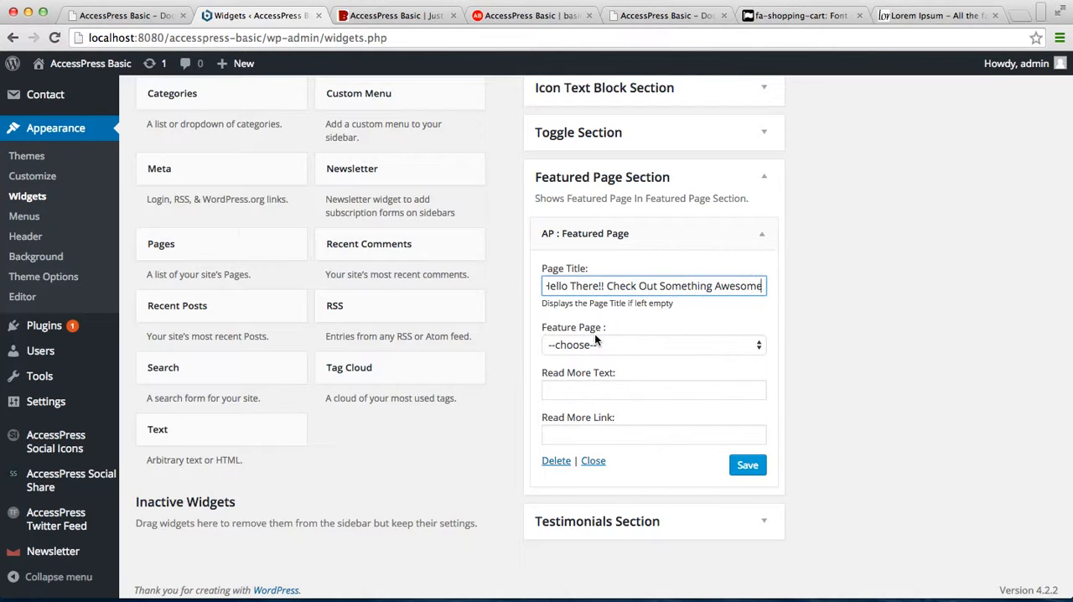
mouse_move(694, 362)
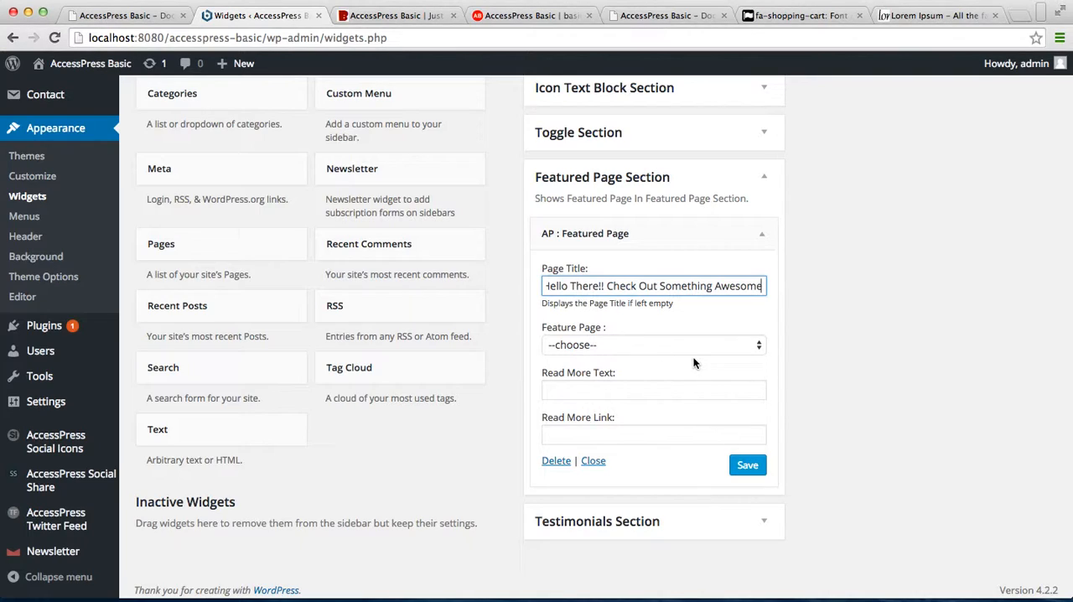
mouse_move(674, 357)
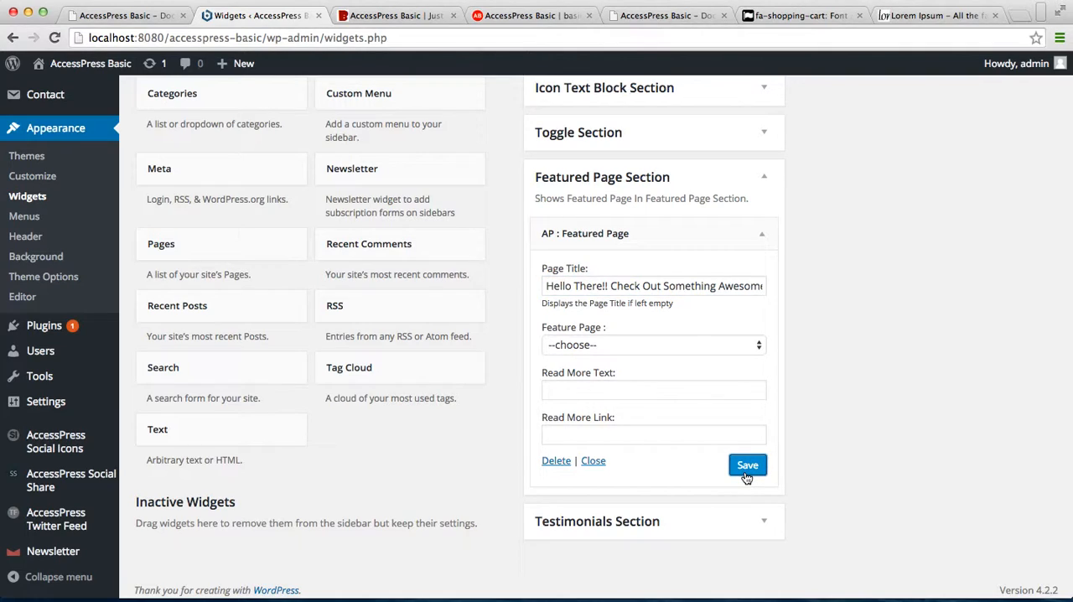
mouse_move(56, 128)
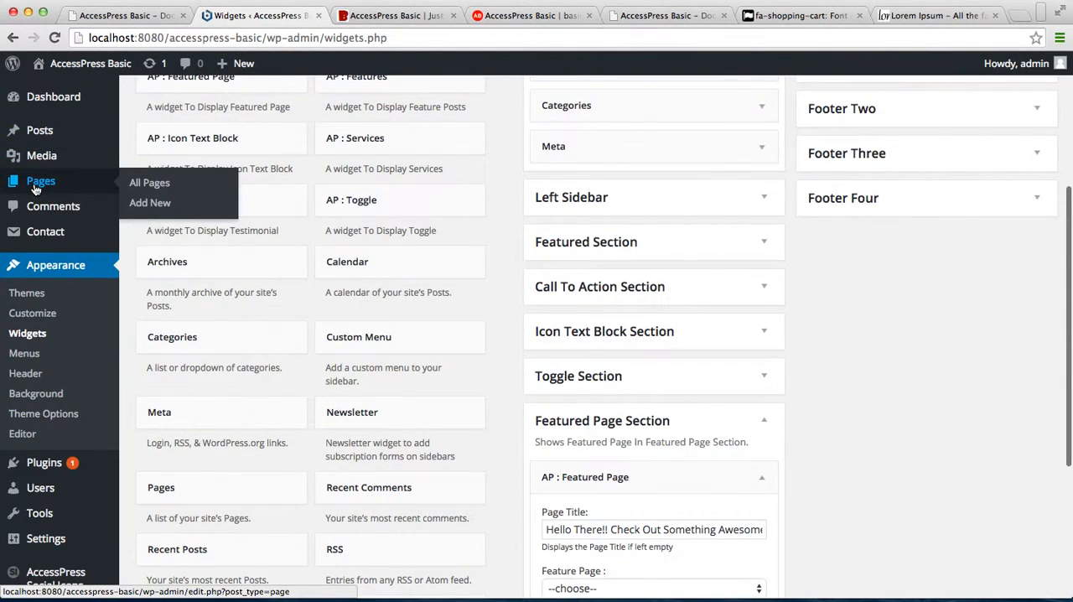
mouse_move(151, 203)
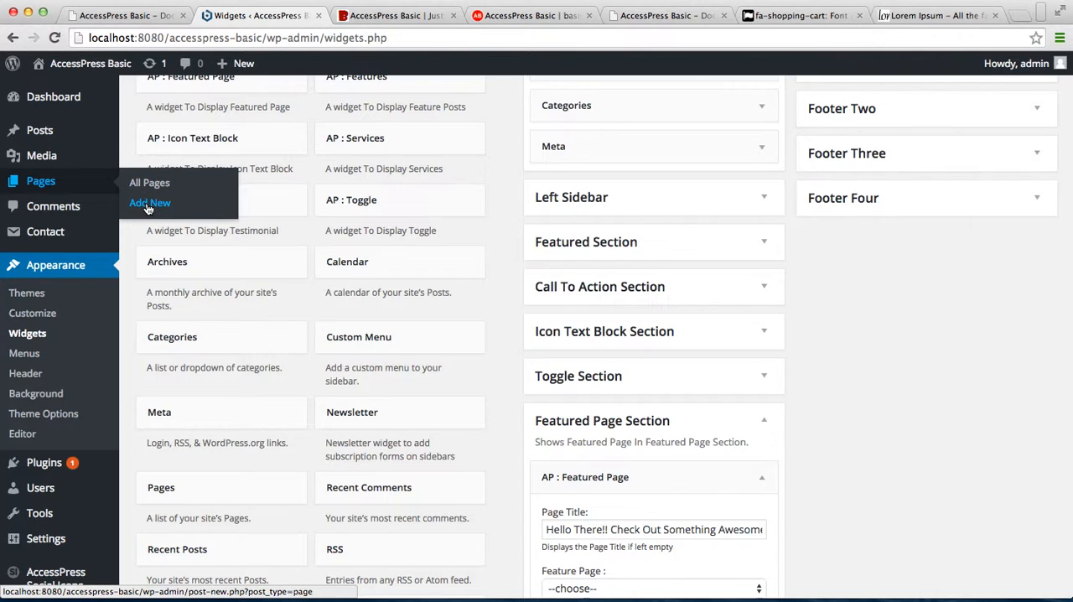
Step: Create a new page titled 'Featured Page'
left_click(151, 203)
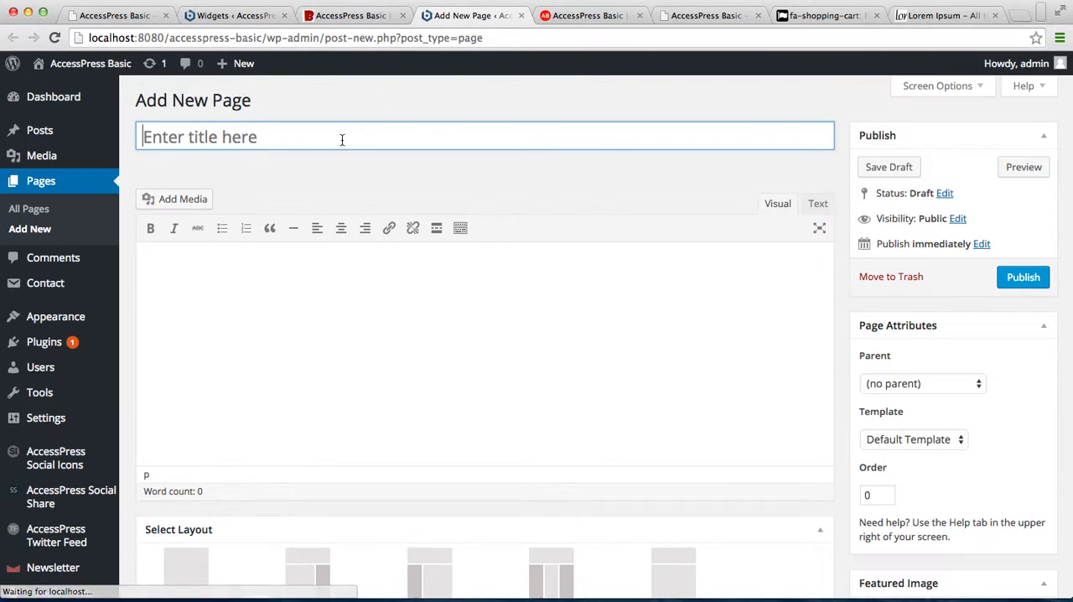
type("Feat")
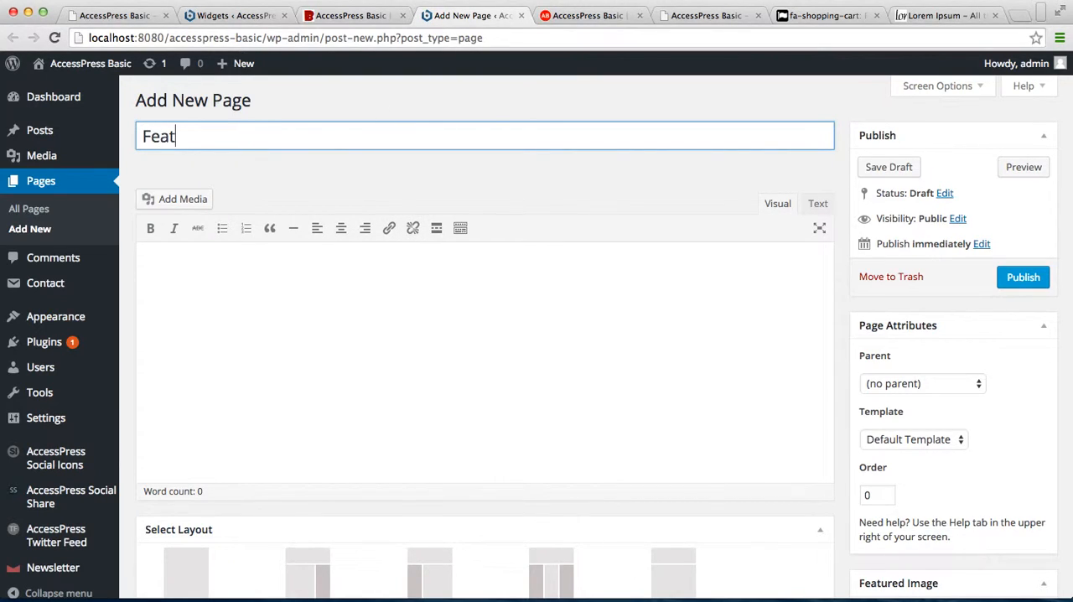
type("ured")
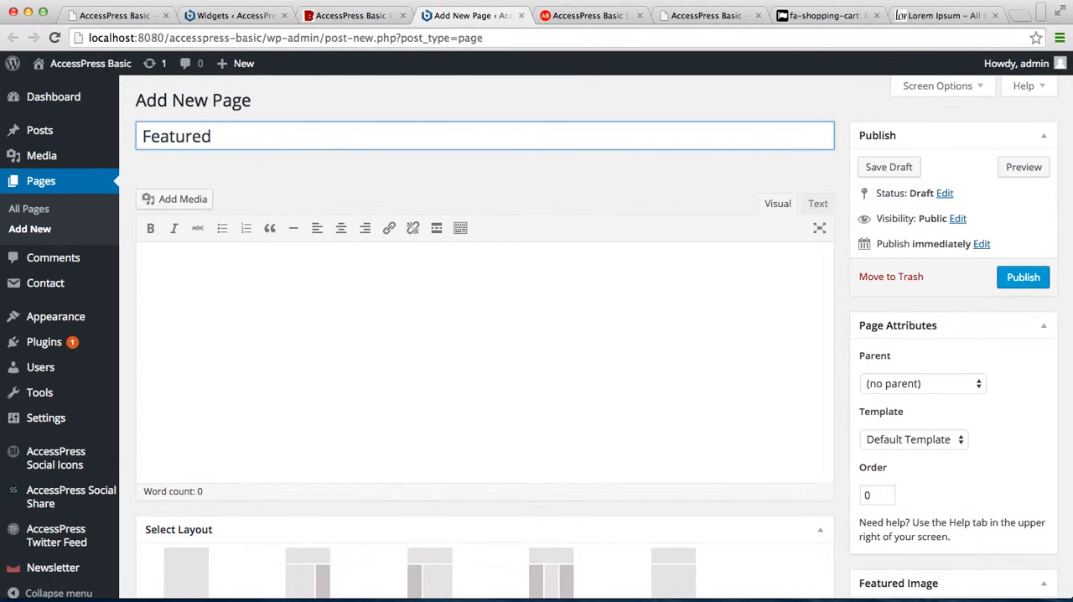
type("Page")
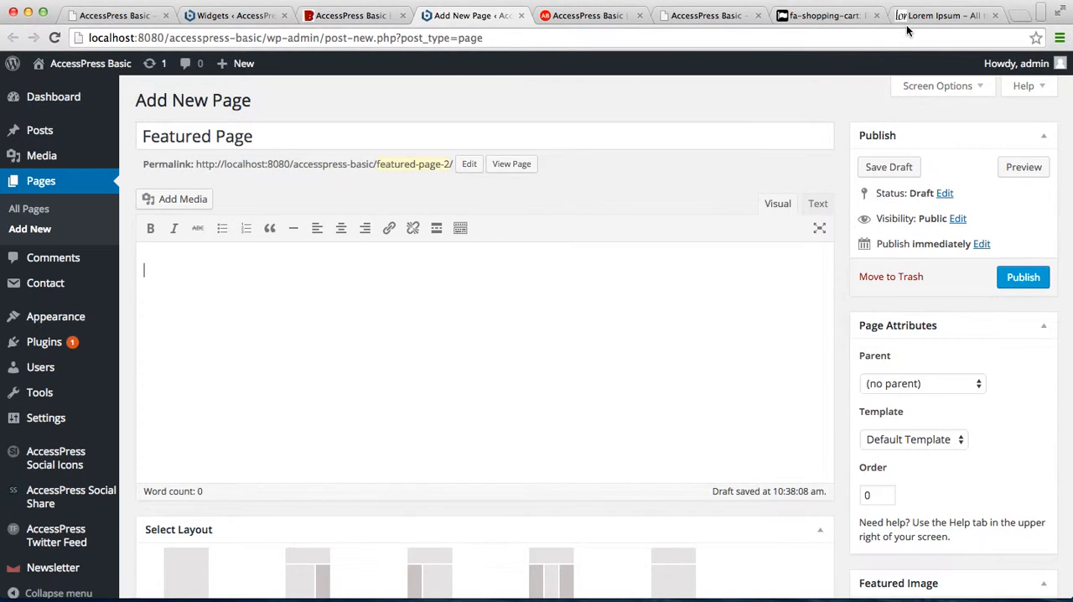
Step: Copy Lorem Ipsum paragraphs from lipsum.com into the page body, checking the demo site's featured section
left_click(945, 15)
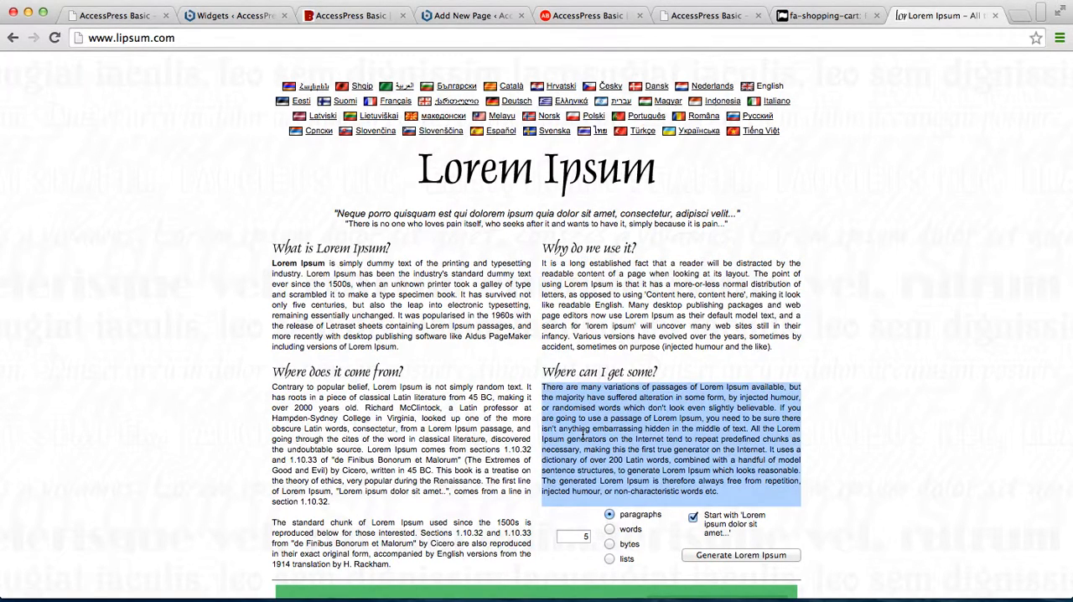
left_click(235, 15)
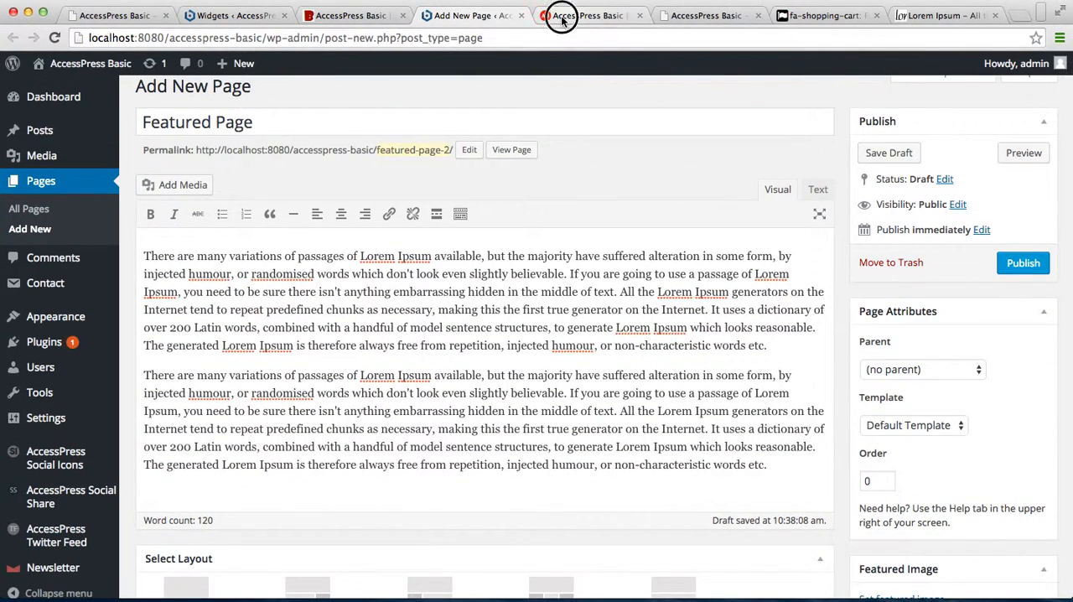
left_click(587, 15)
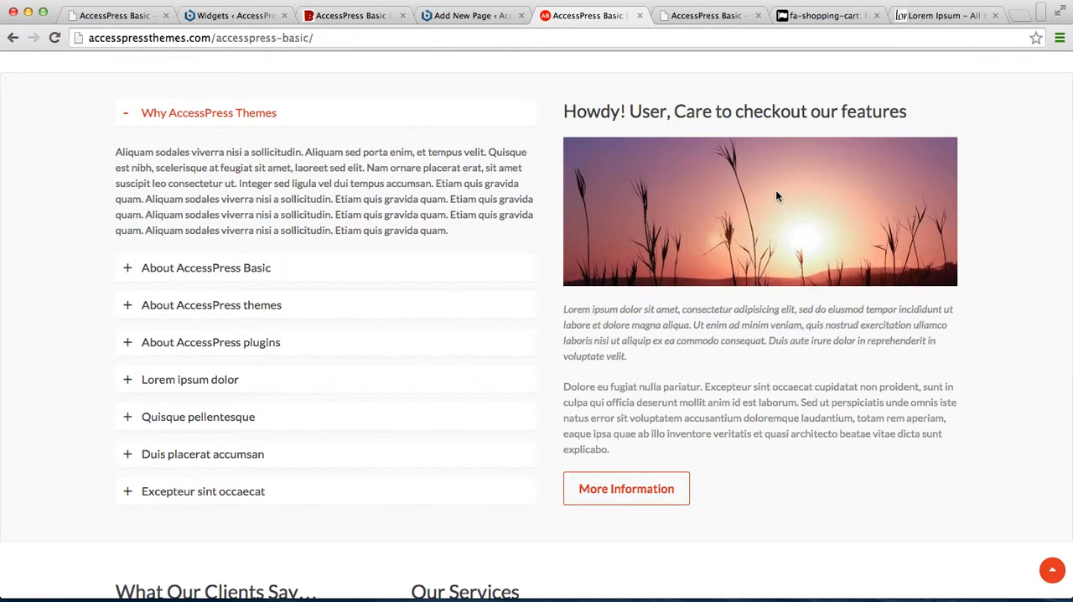
left_click(471, 15)
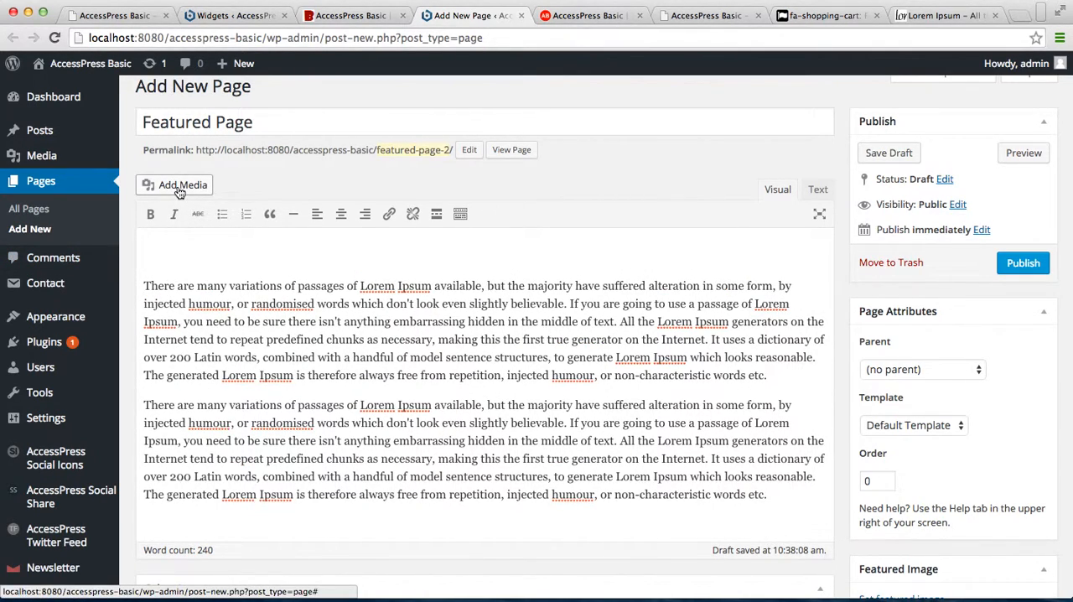
Step: Insert the sunset image from the media library above the lorem ipsum paragraphs
left_click(174, 185)
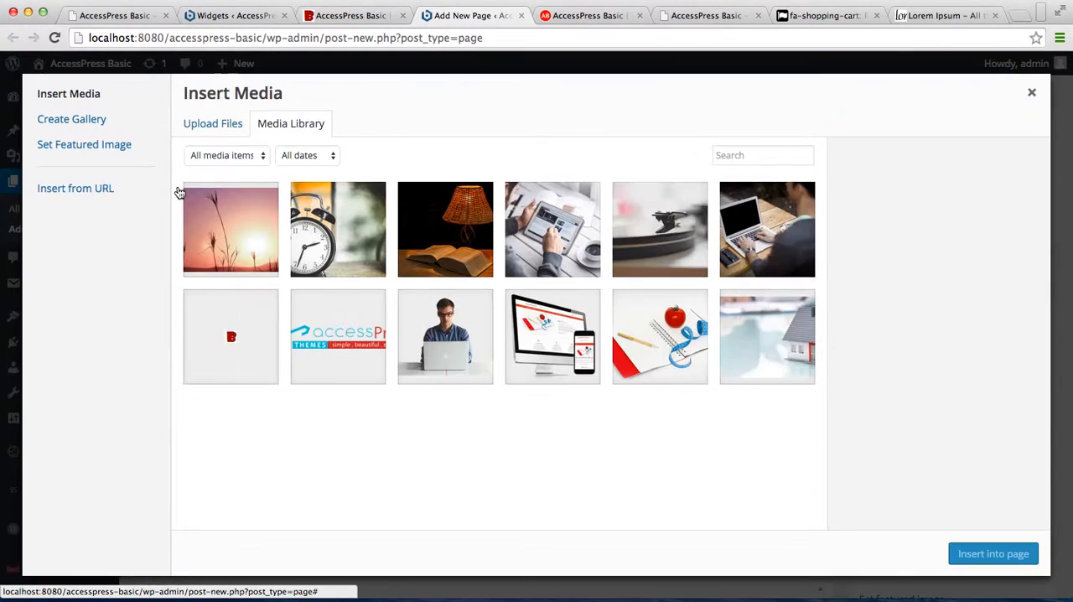
mouse_move(245, 225)
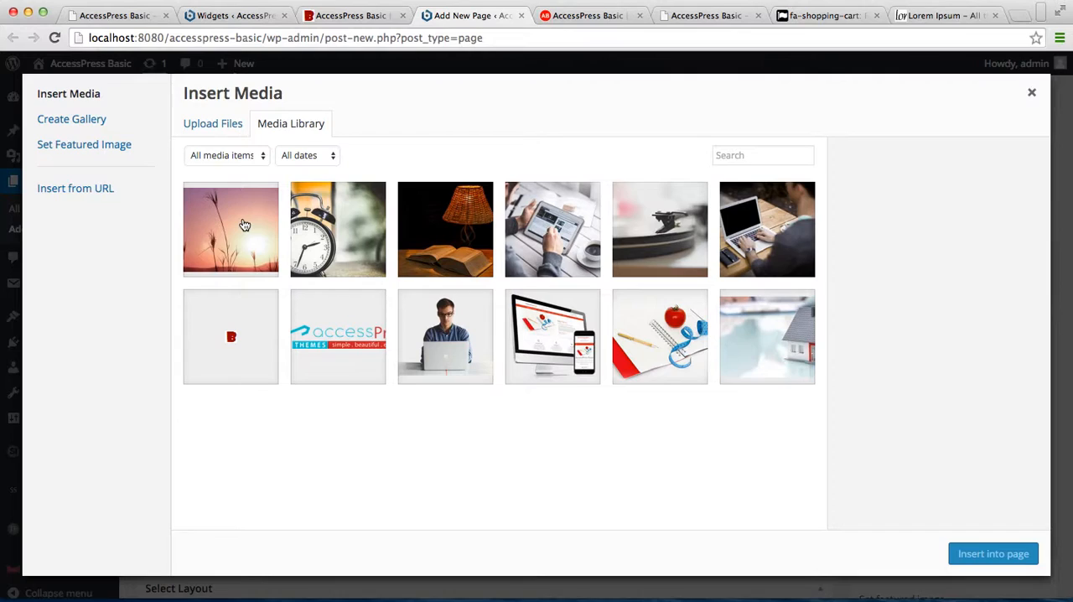
left_click(231, 228)
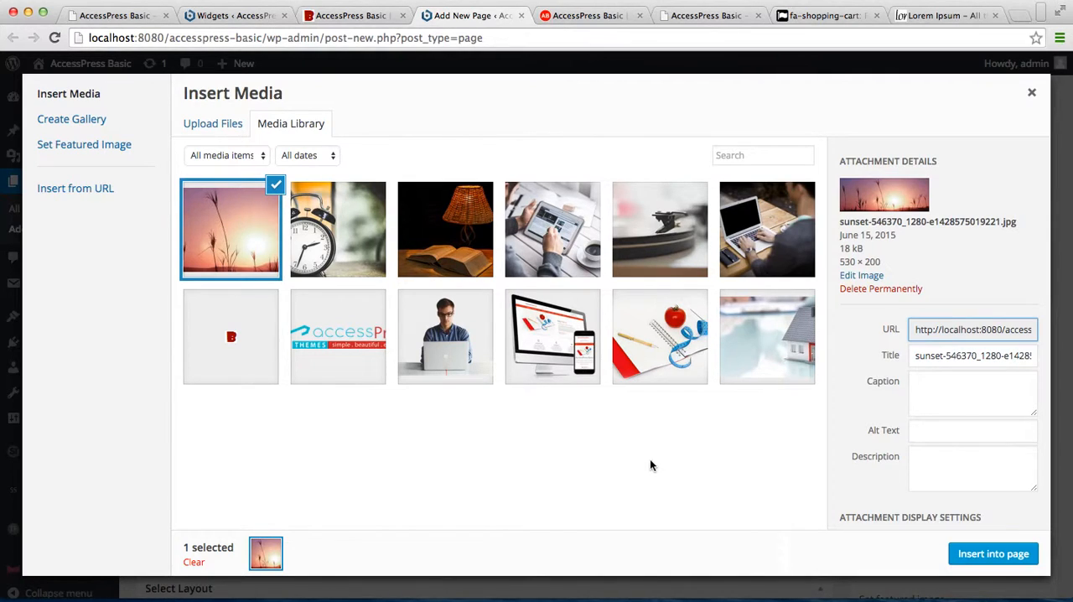
mouse_move(992, 553)
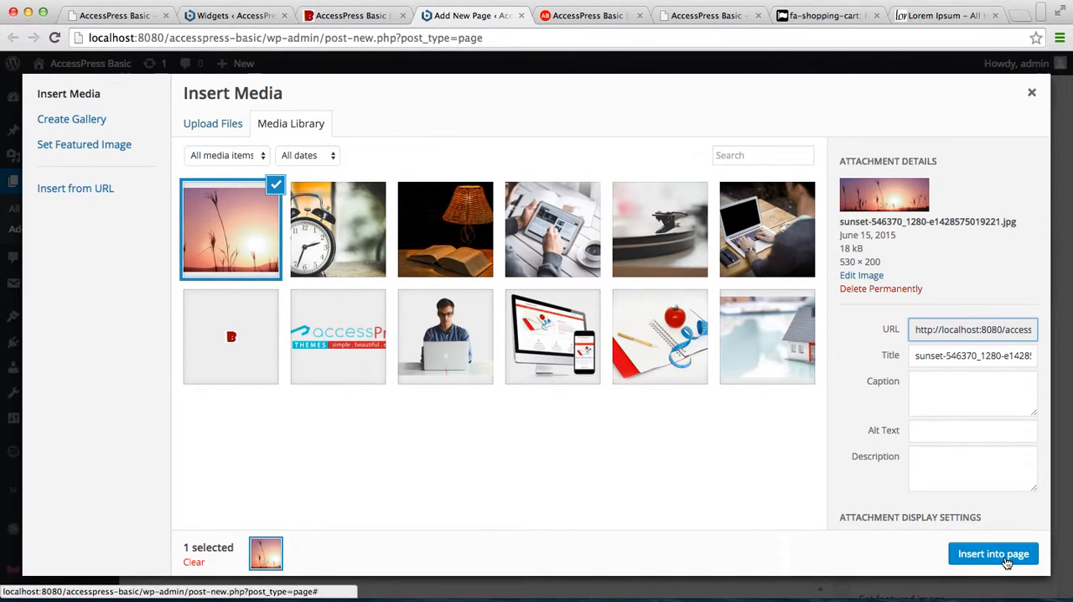
mouse_move(992, 553)
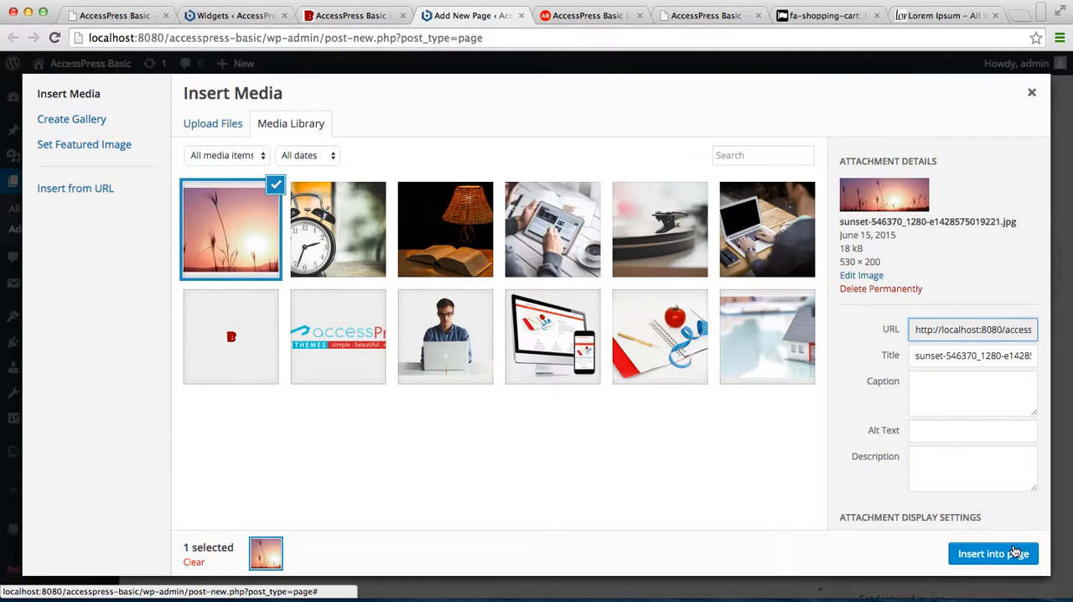
left_click(992, 553)
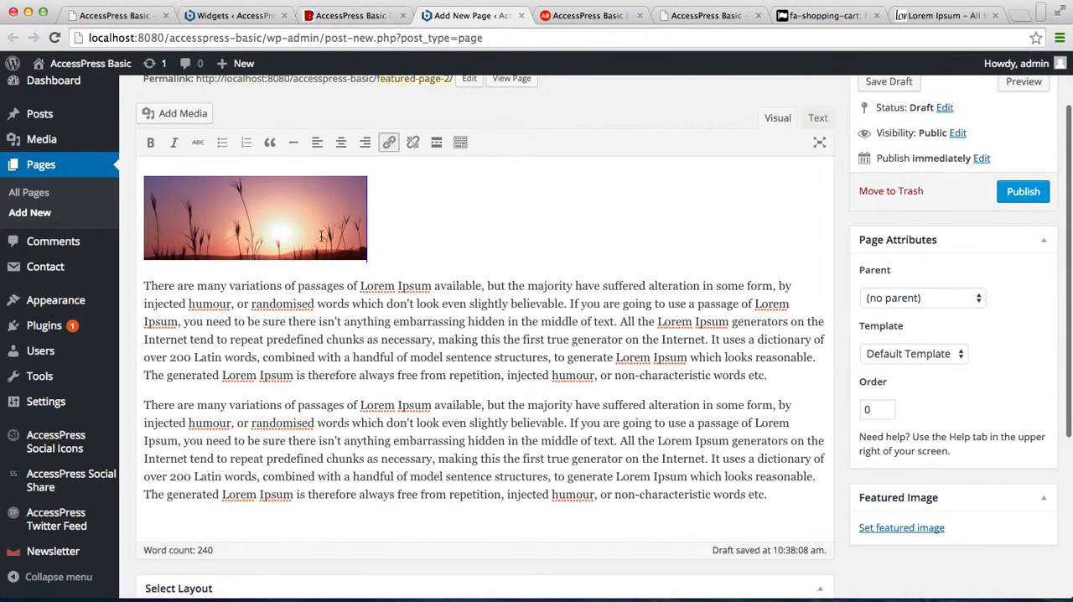
Step: Enlarge the sunset image by dragging its corner handle
left_click(255, 218)
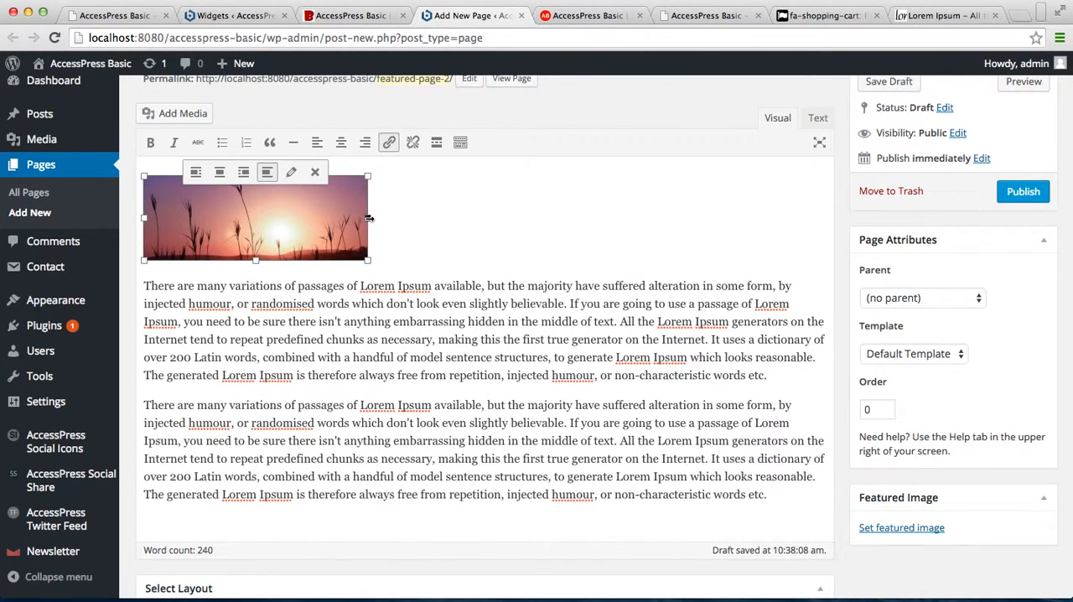
left_click_drag(369, 218, 620, 238)
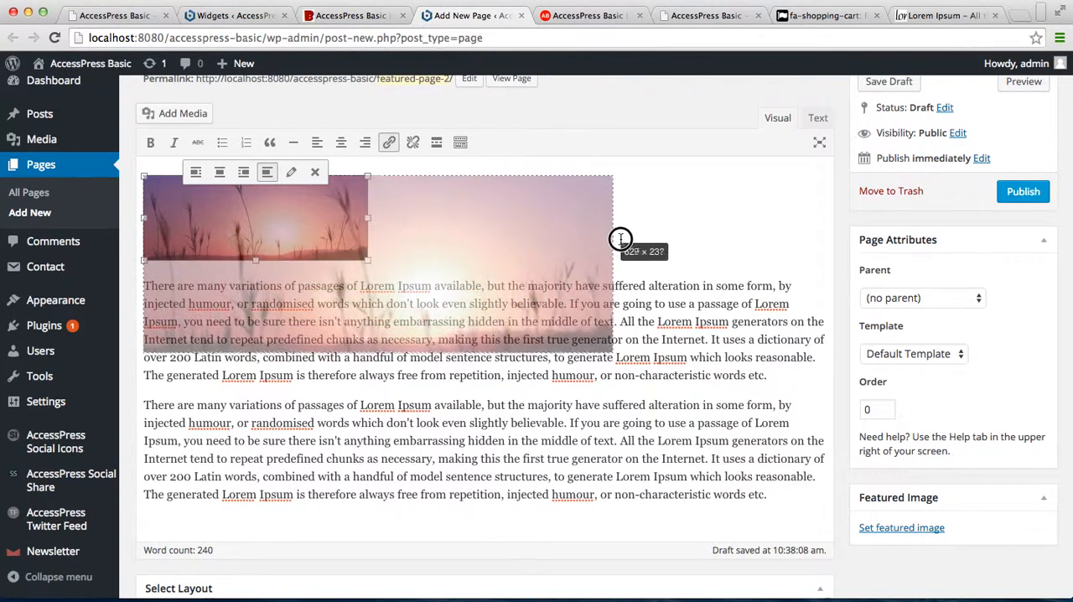
left_click_drag(620, 238, 633, 233)
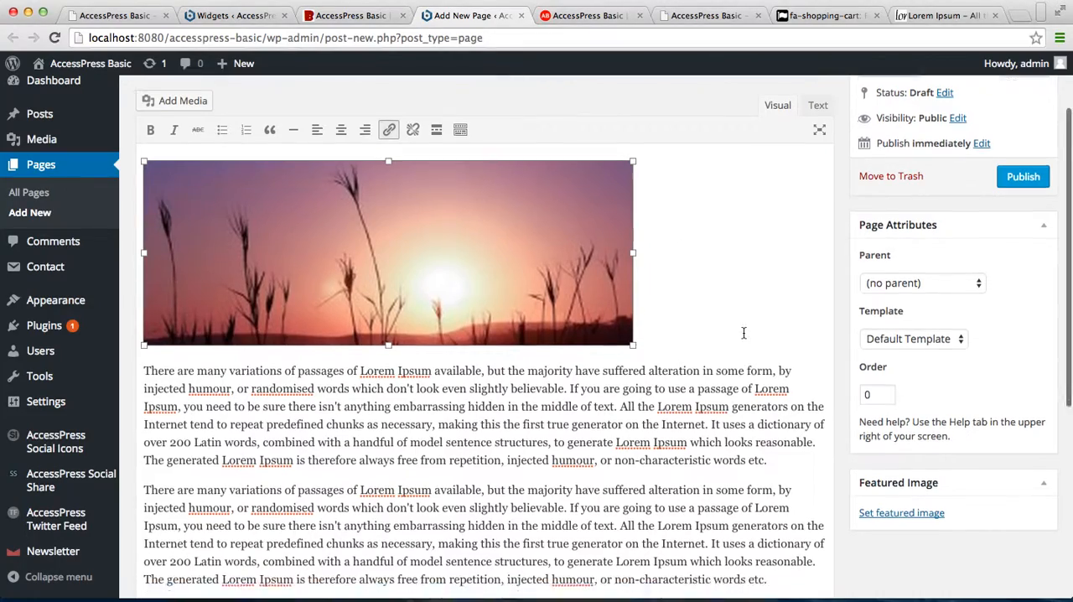
Step: Publish the Featured Page and return to the Widgets screen
scroll("down", 3)
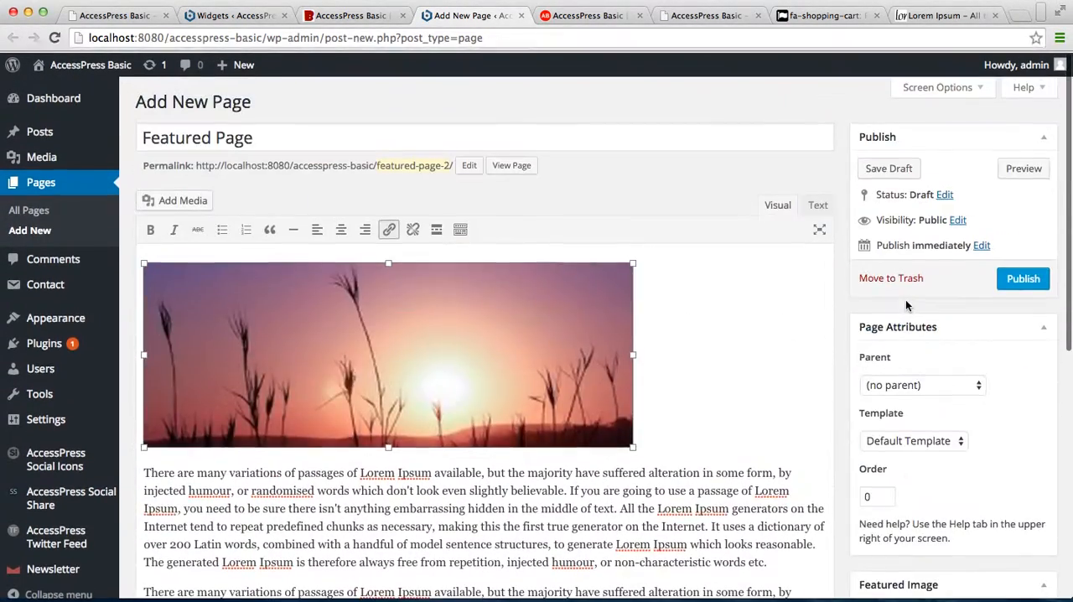
left_click(1023, 278)
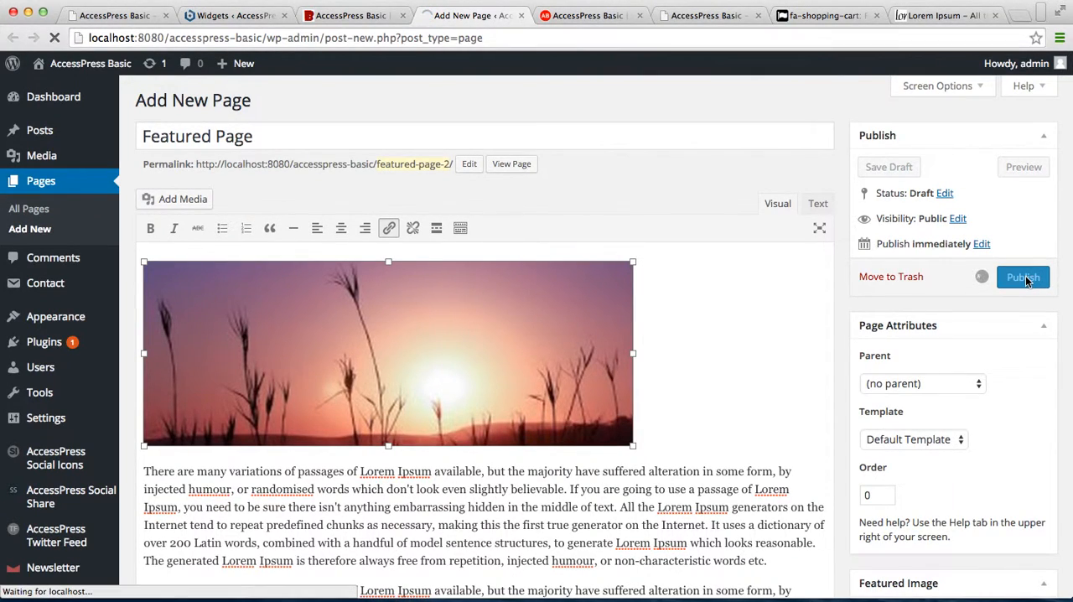
left_click(1022, 277)
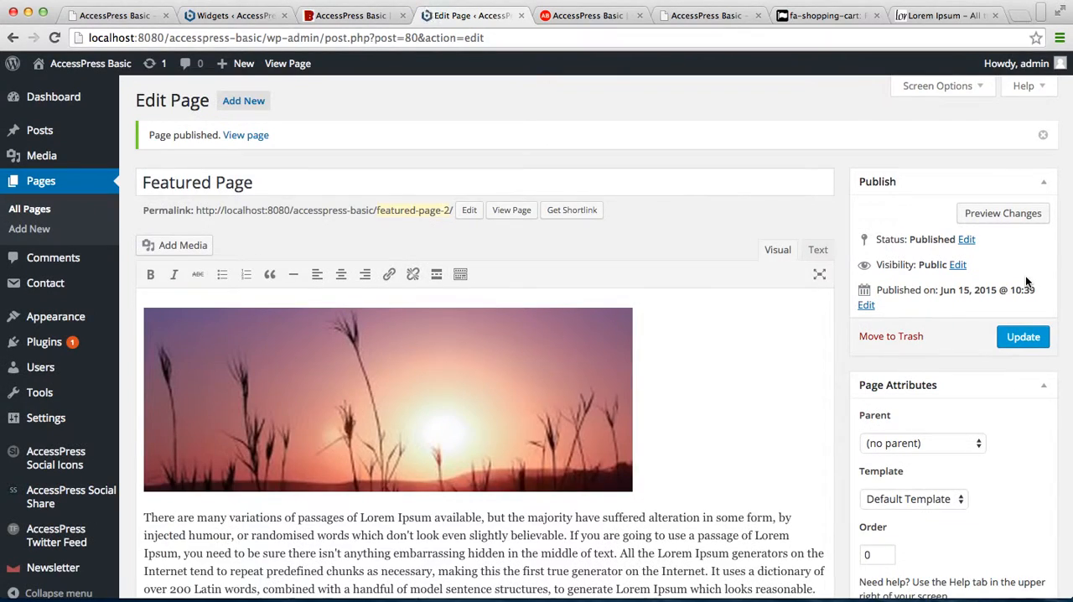
mouse_move(389, 91)
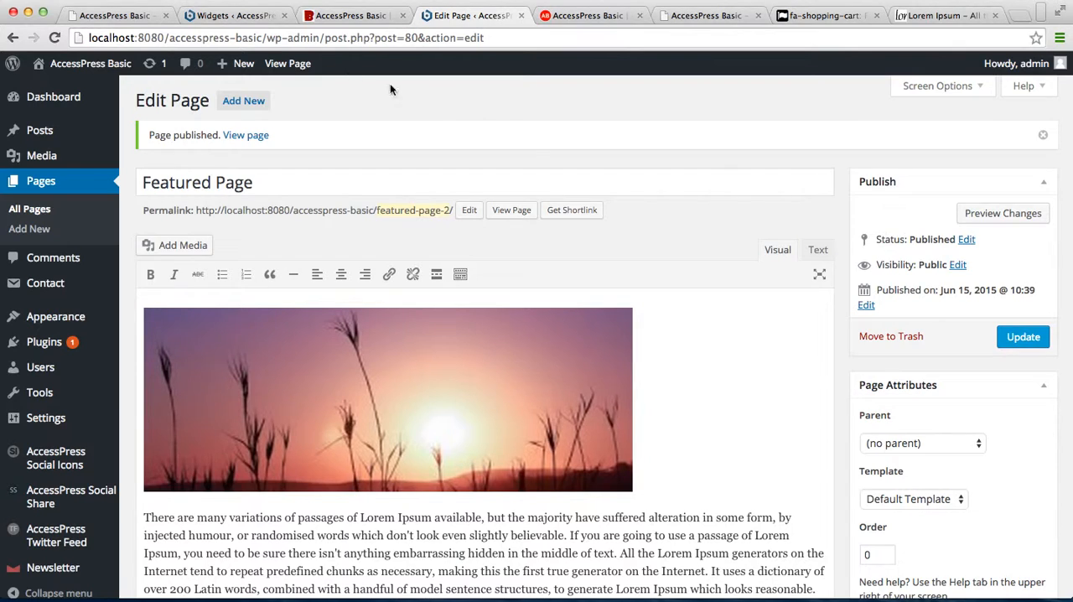
left_click(234, 15)
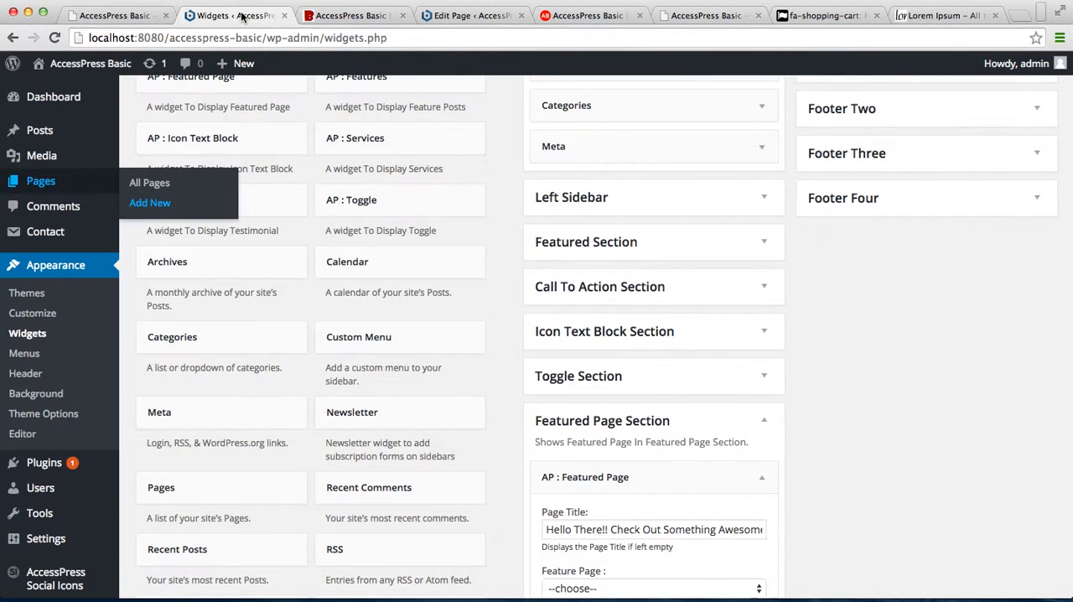
Step: In the AP : Featured Page widget, choose Featured Page as the page to feature
scroll("down", 3)
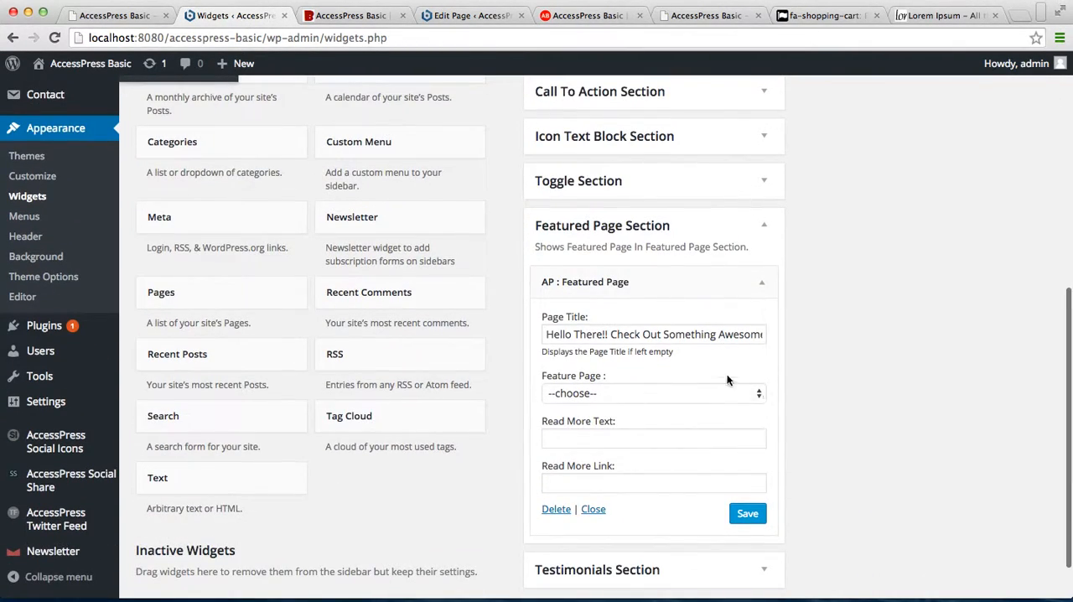
left_click(746, 512)
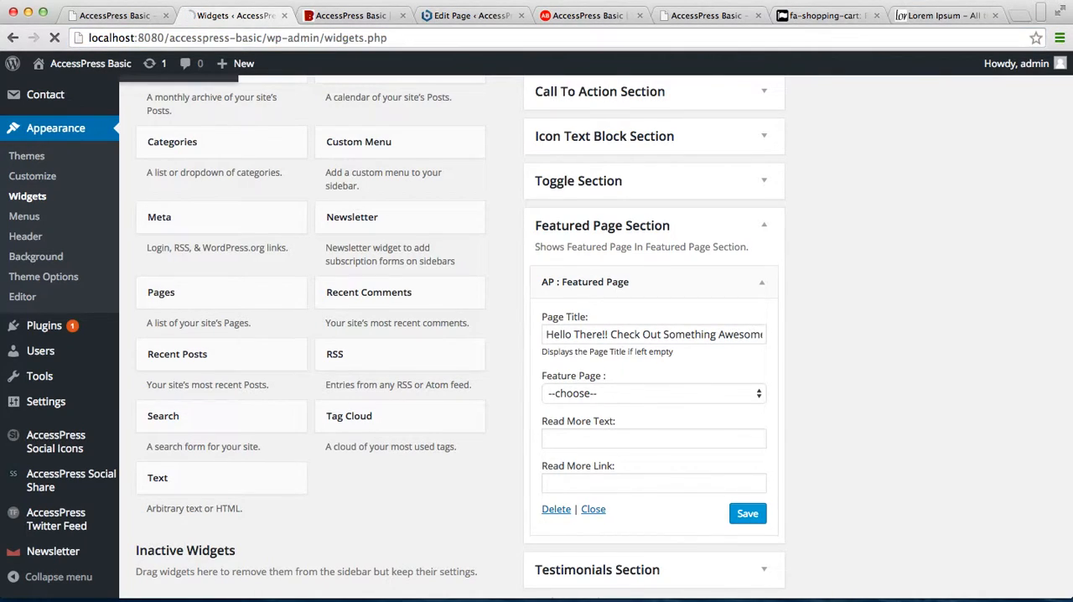
scroll("up", 3)
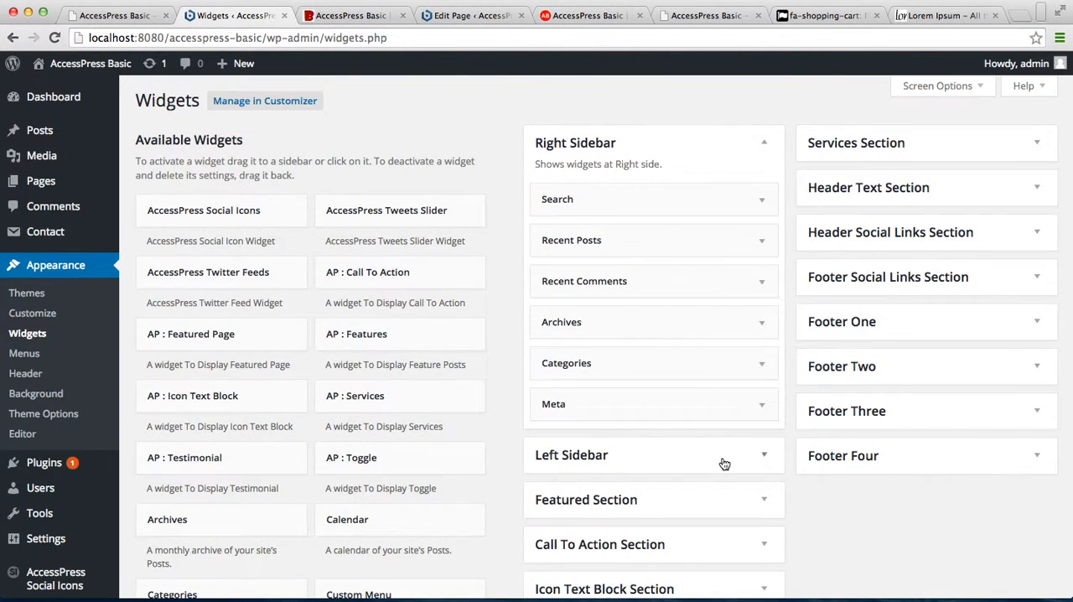
scroll("down", 3)
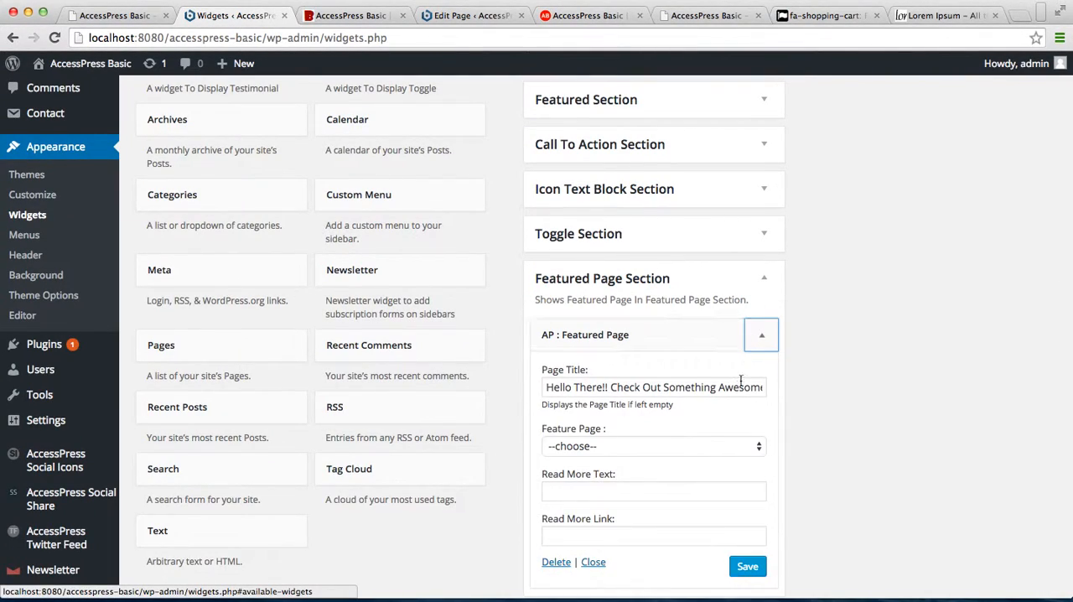
left_click(654, 446)
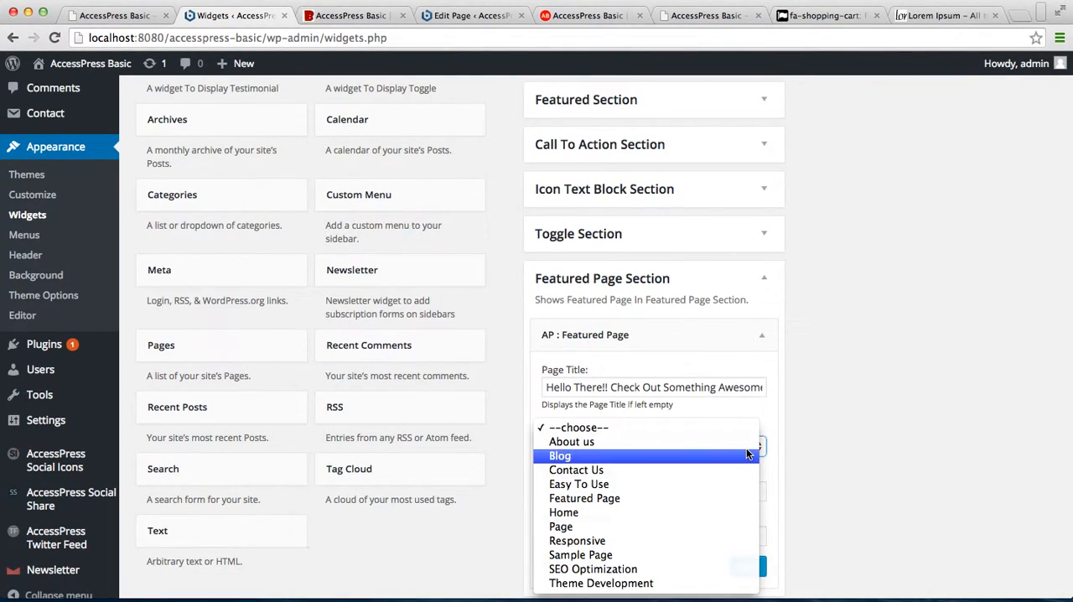
left_click(583, 498)
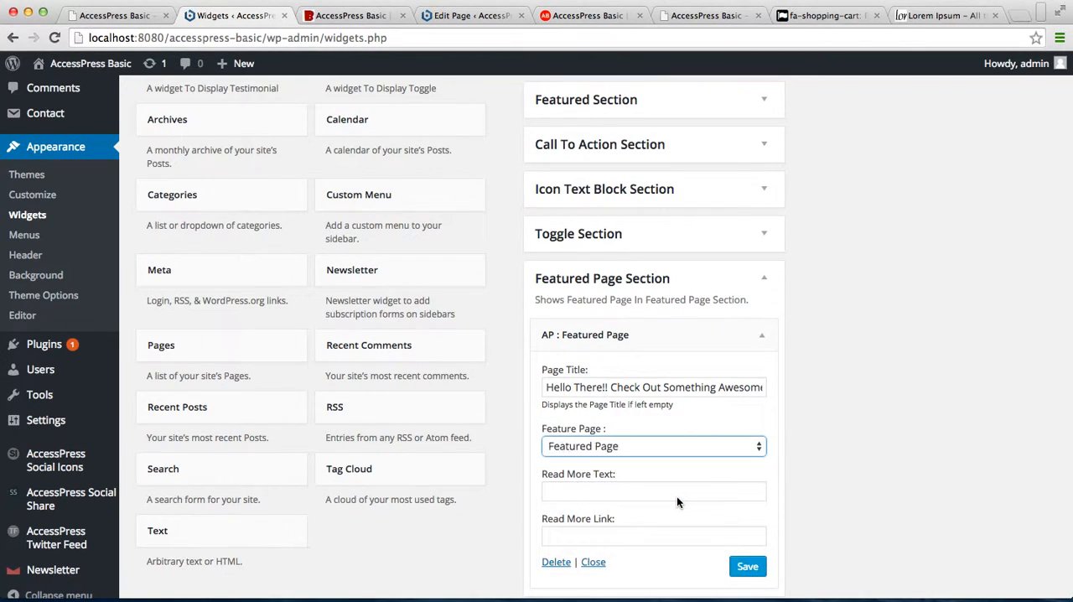
Step: Enter 'Read More' as the read-more text and save the widget
left_click(653, 491)
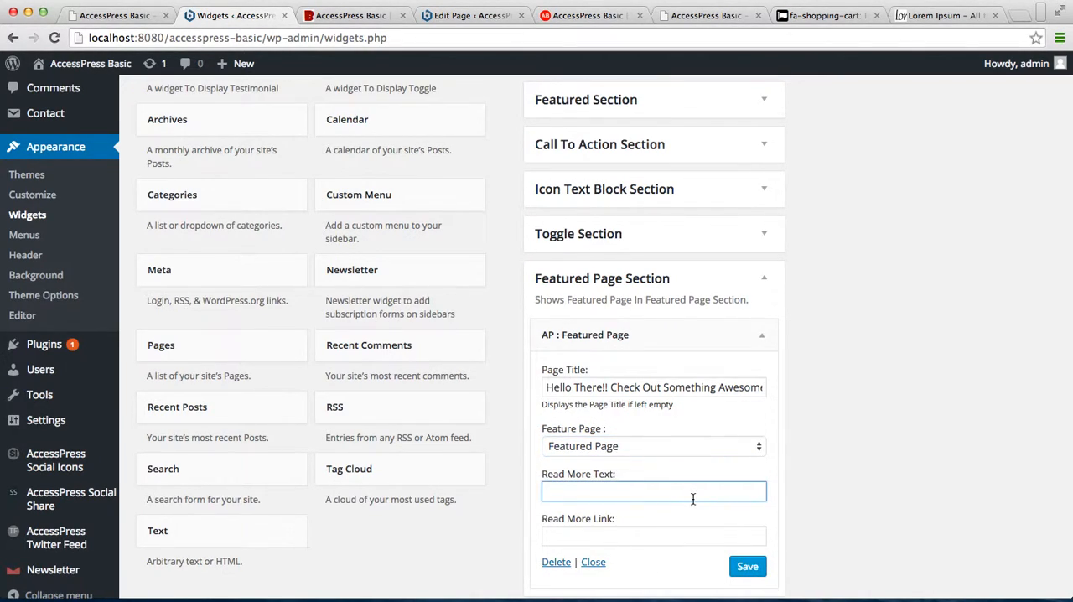
type("Read M")
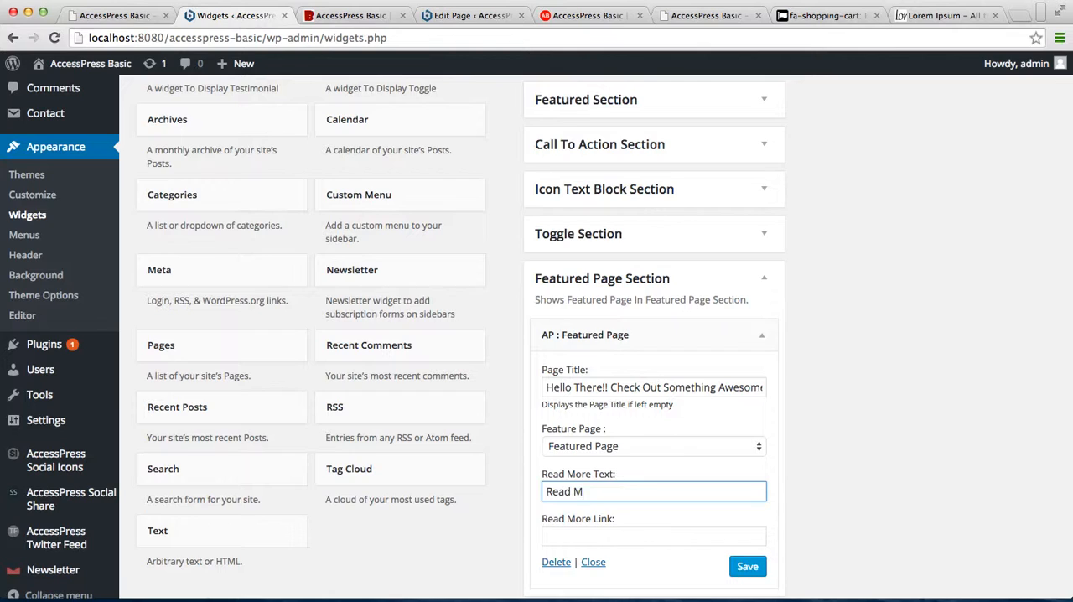
type("ore")
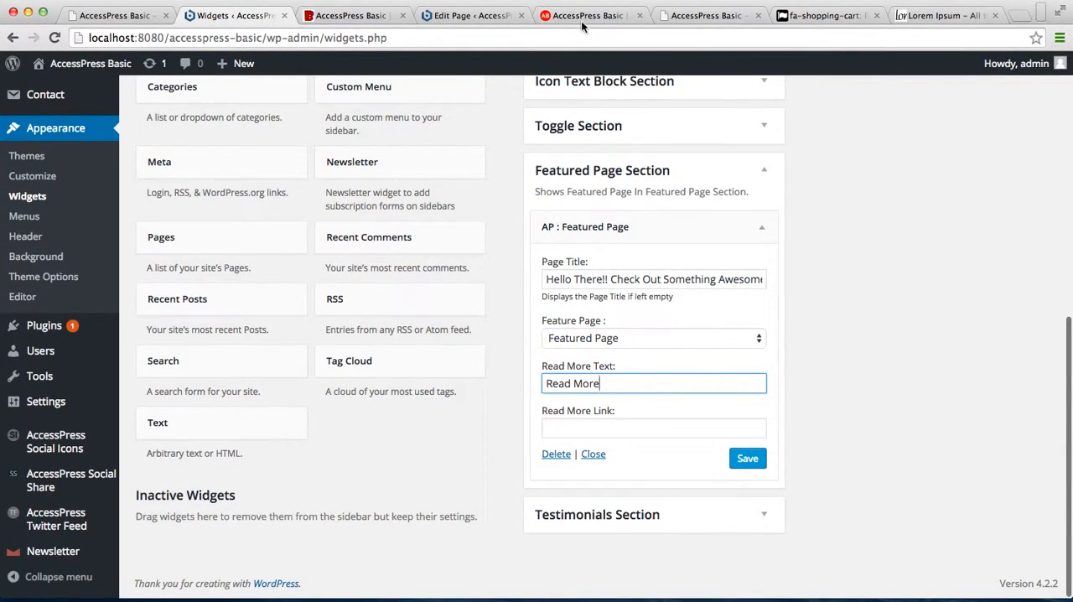
left_click(587, 15)
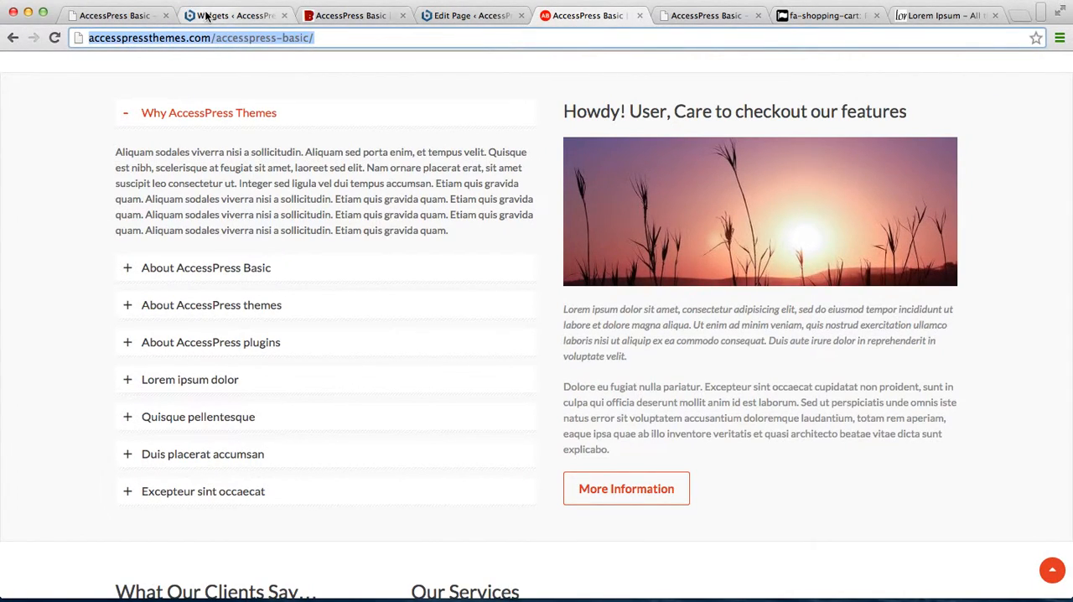
left_click(235, 15)
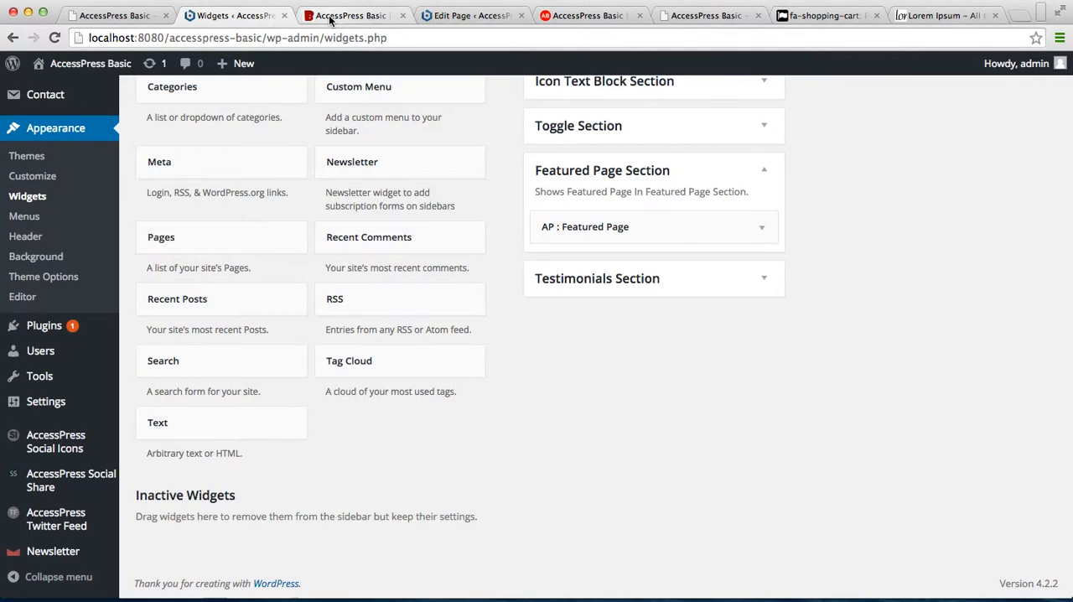
Step: On the site homepage, expand a toggle item beside the 'Hello There!!' featured section with the sunset image
left_click(352, 15)
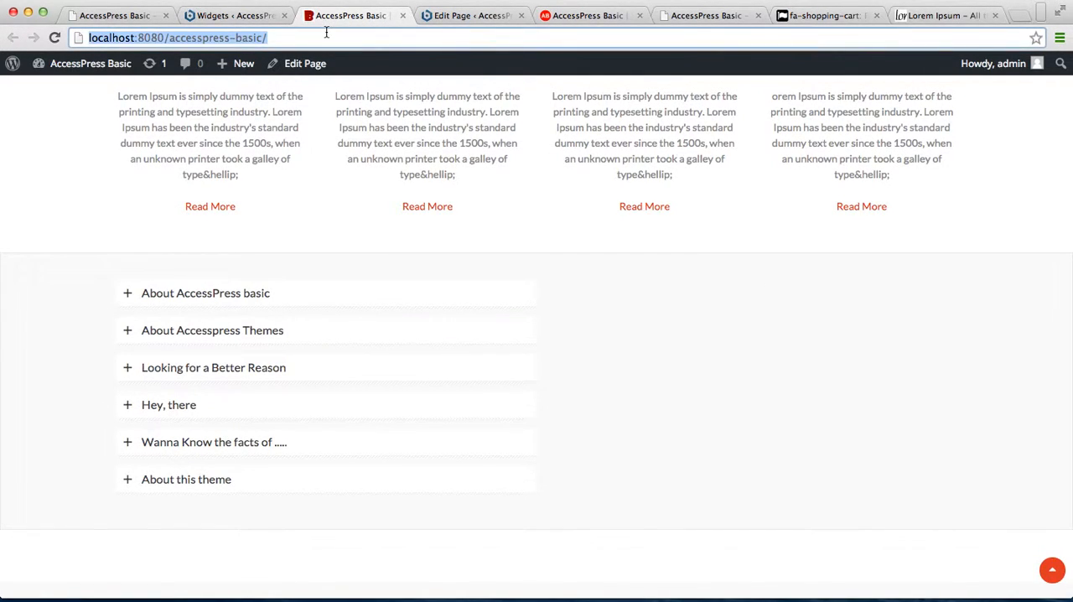
scroll("up", 3)
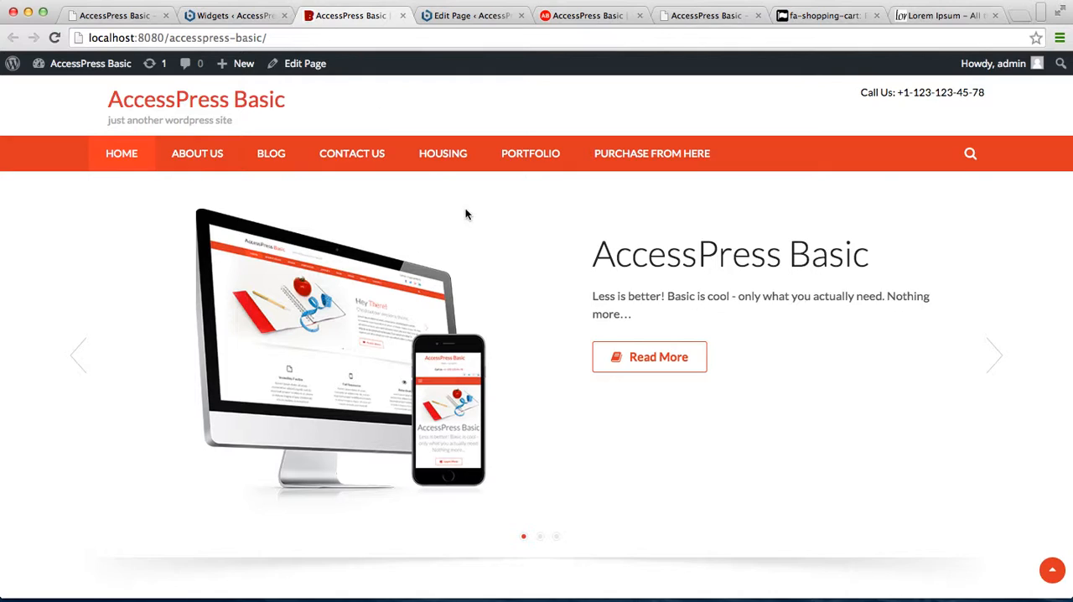
scroll("down", 3)
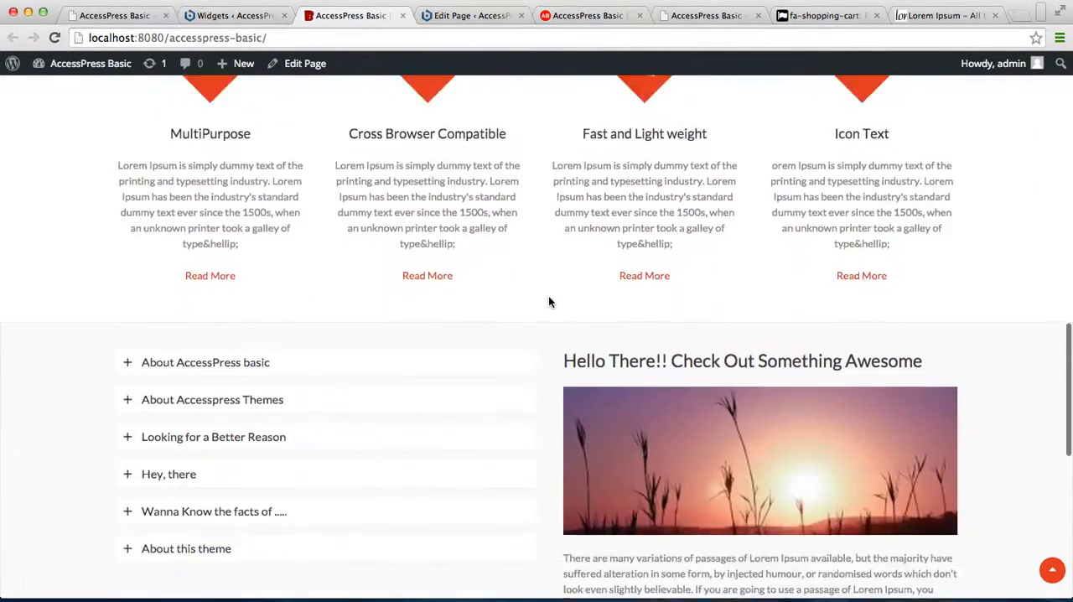
scroll("down", 3)
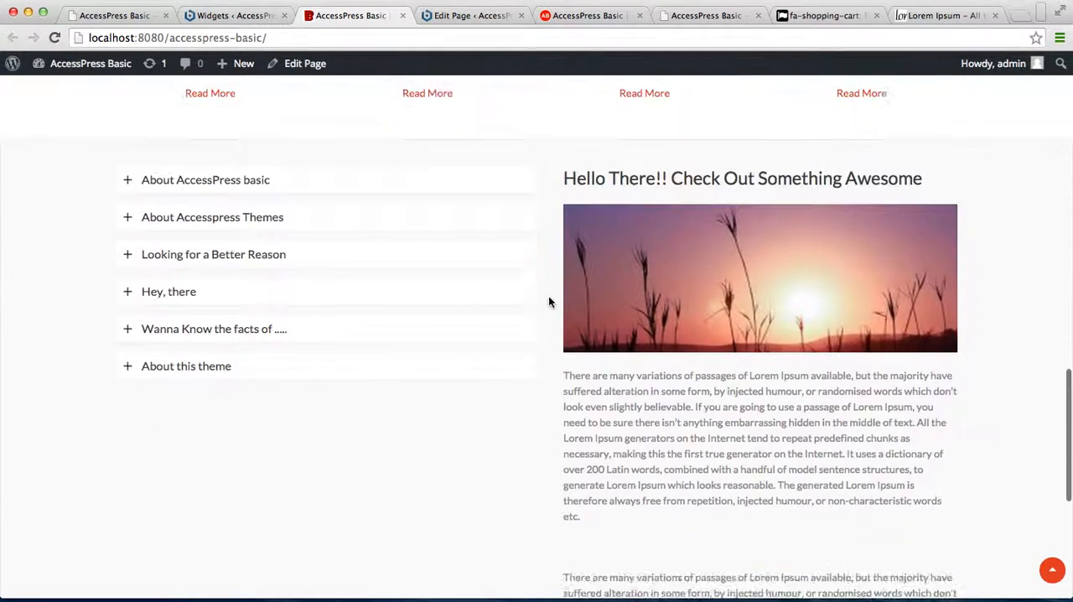
scroll("up", 3)
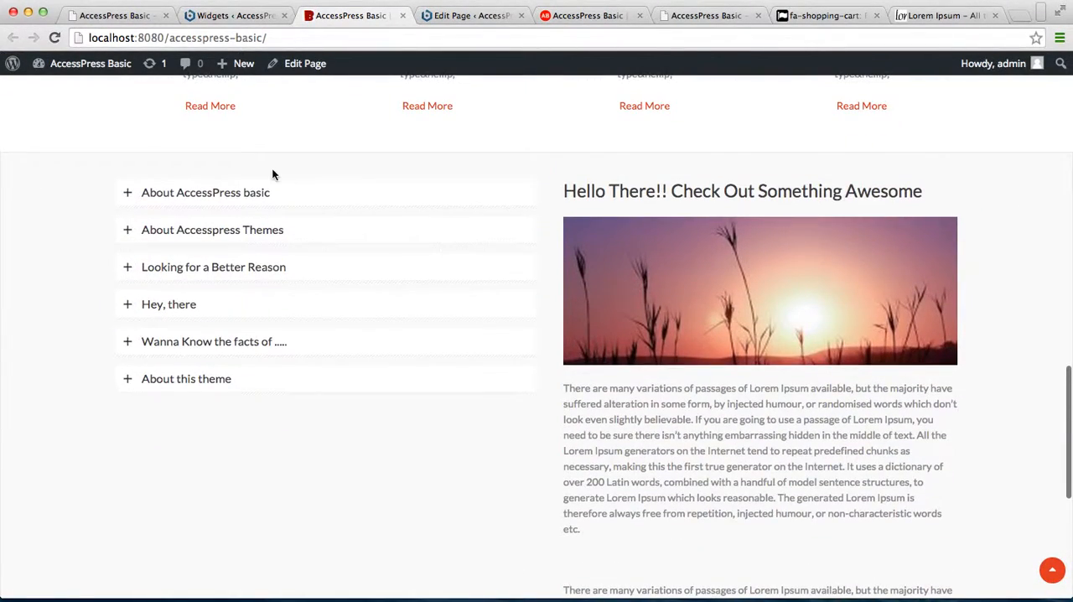
left_click(204, 191)
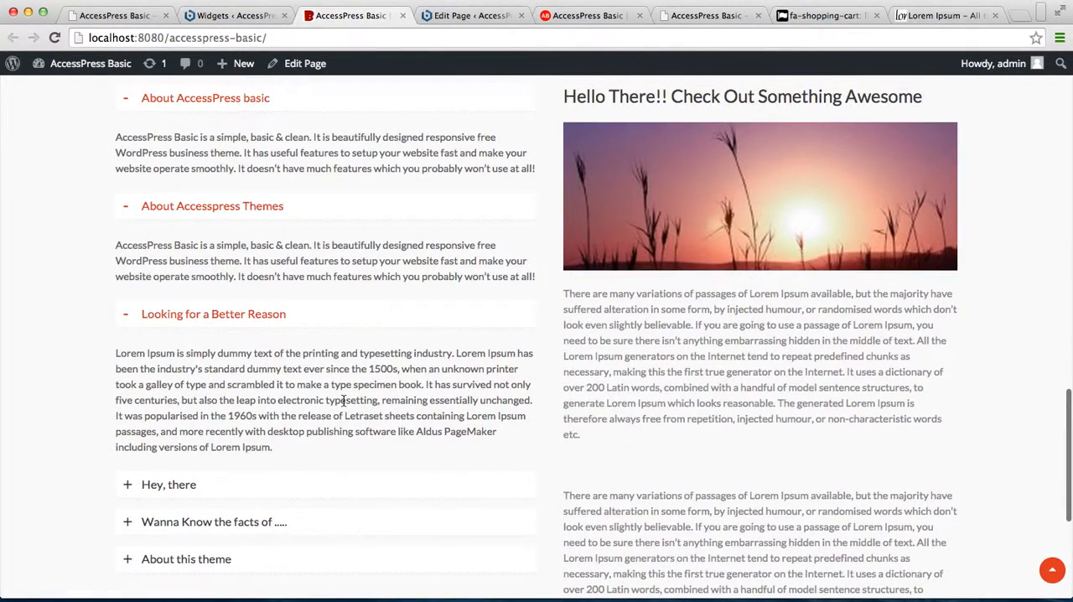
mouse_move(821, 191)
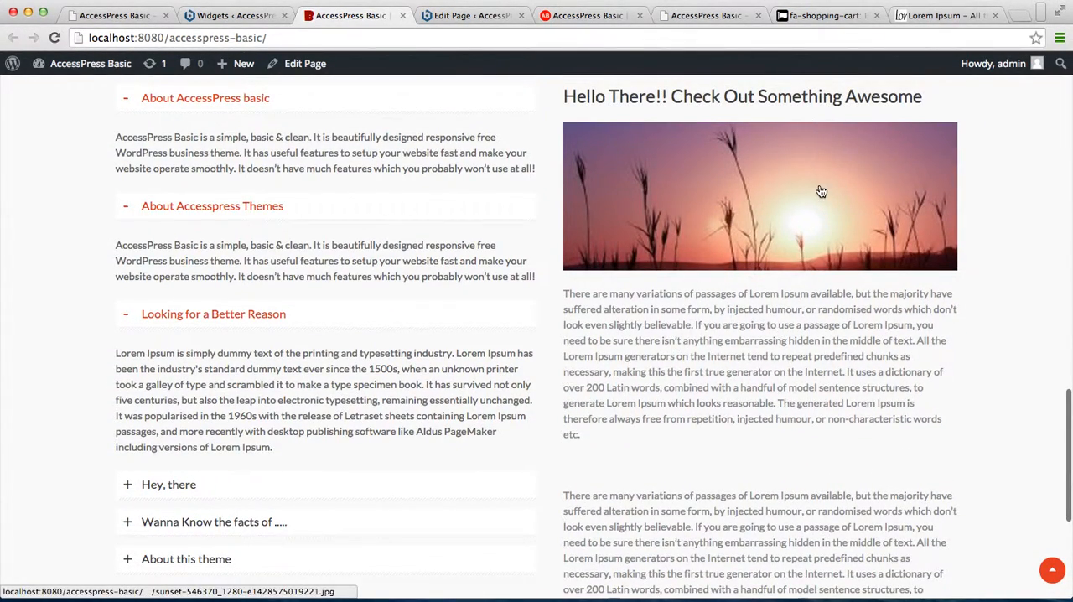
scroll("down", 3)
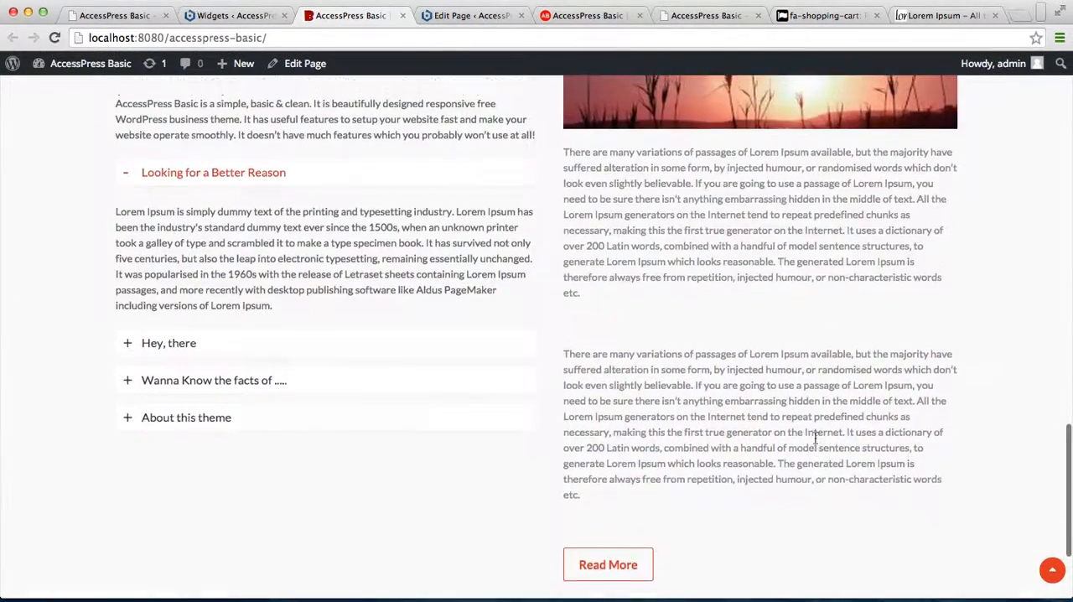
scroll("up", 3)
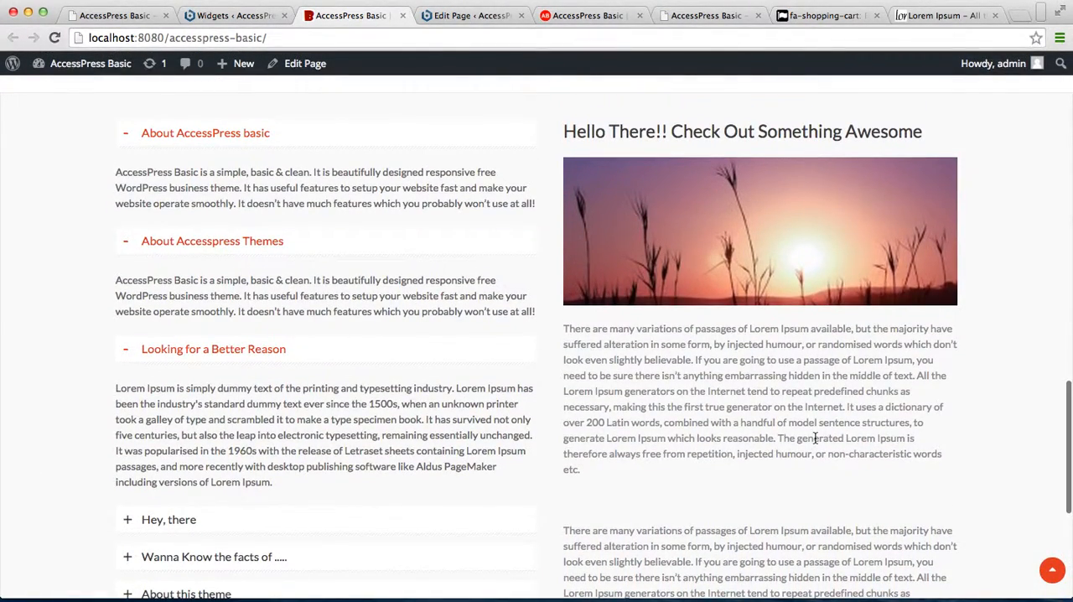
mouse_move(866, 118)
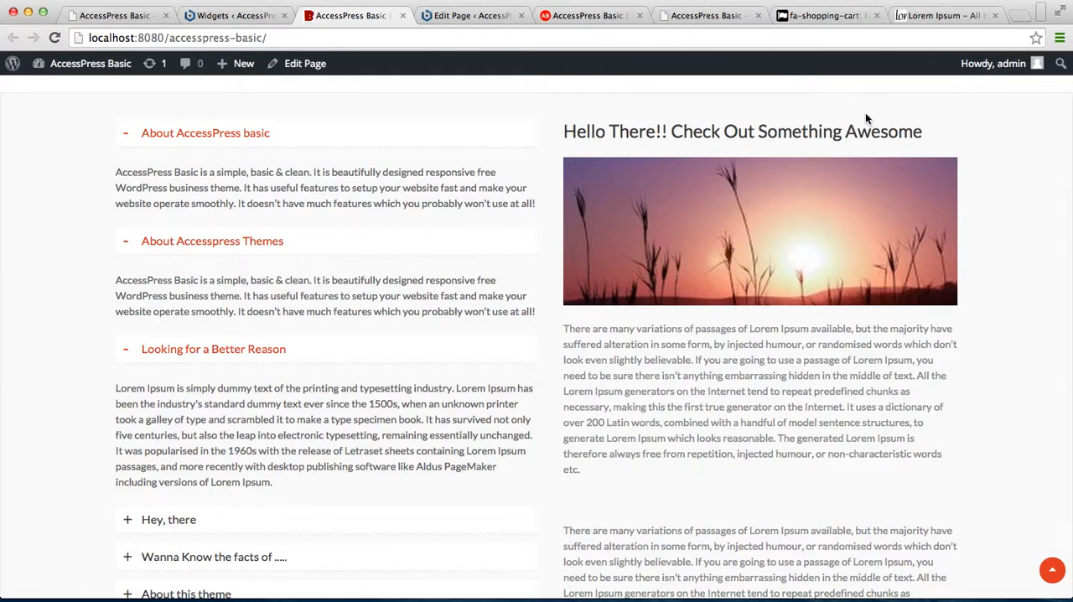